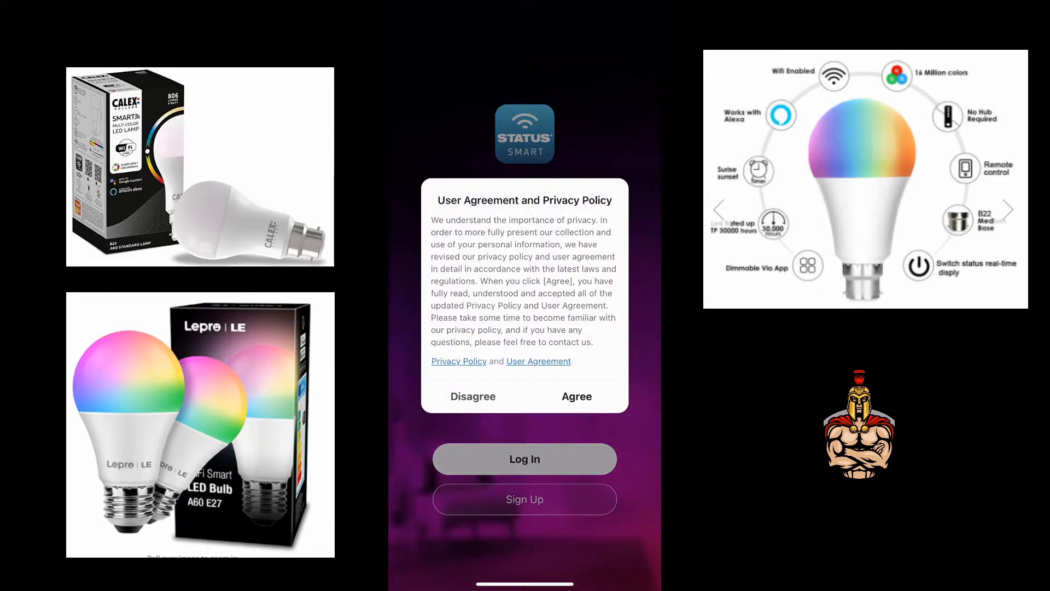
Accept the agreement, verify the email and set a password for a new Status Smart account
left_click(576, 396)
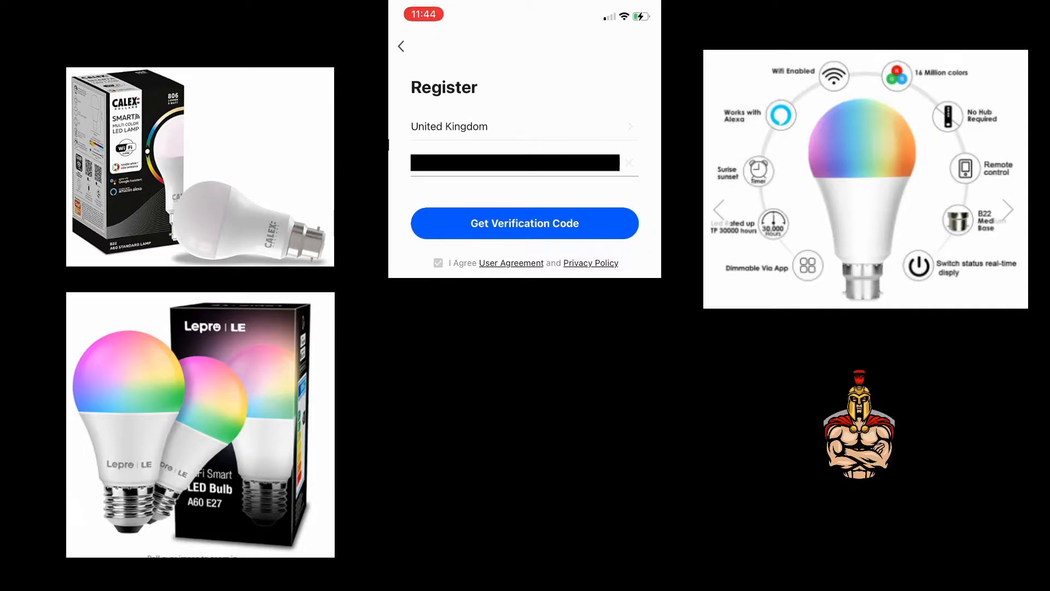
left_click(524, 223)
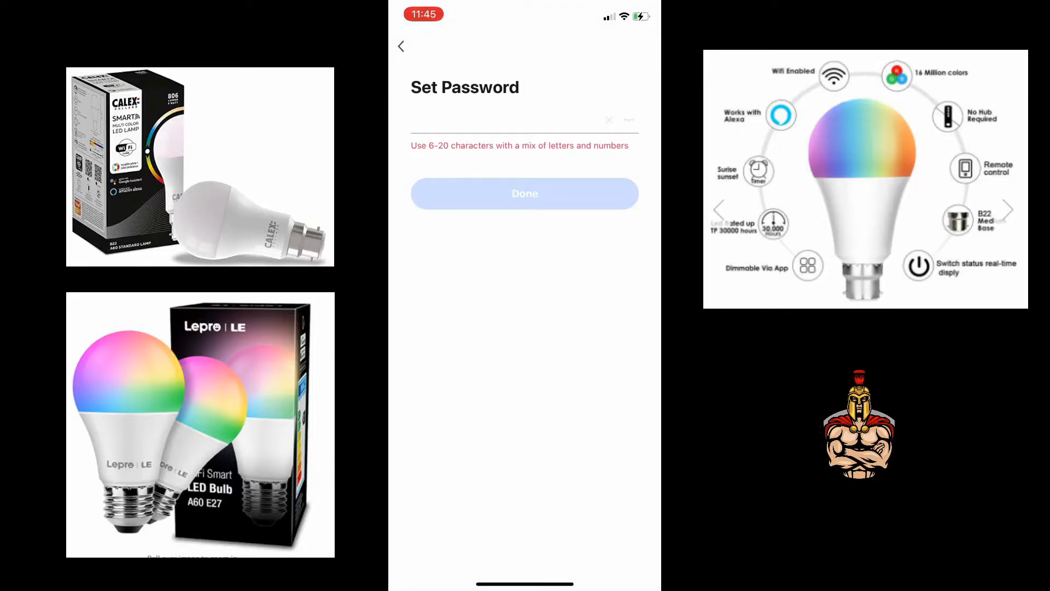
left_click(525, 131)
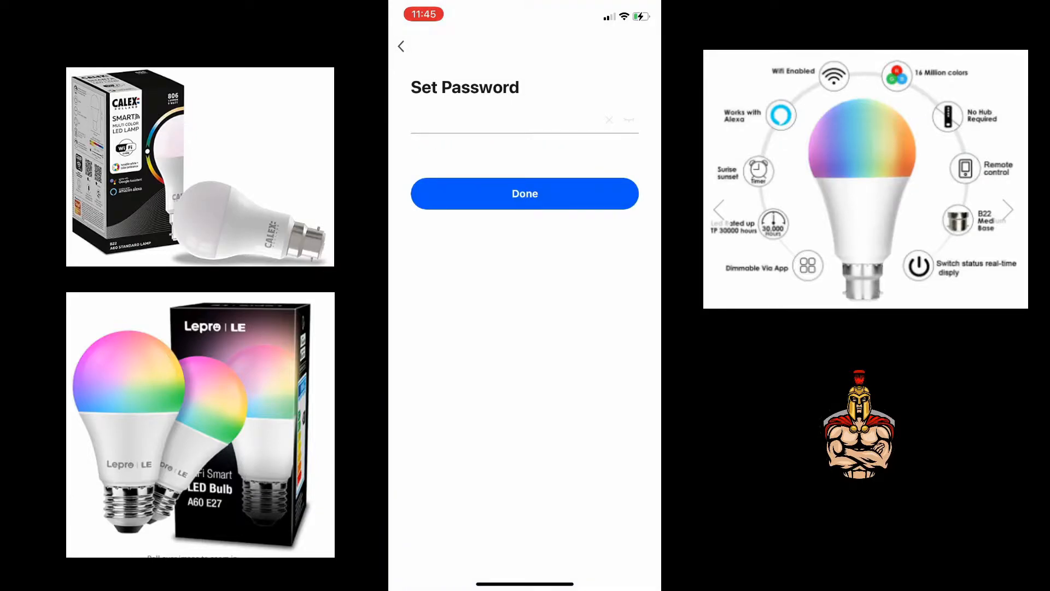
left_click(525, 194)
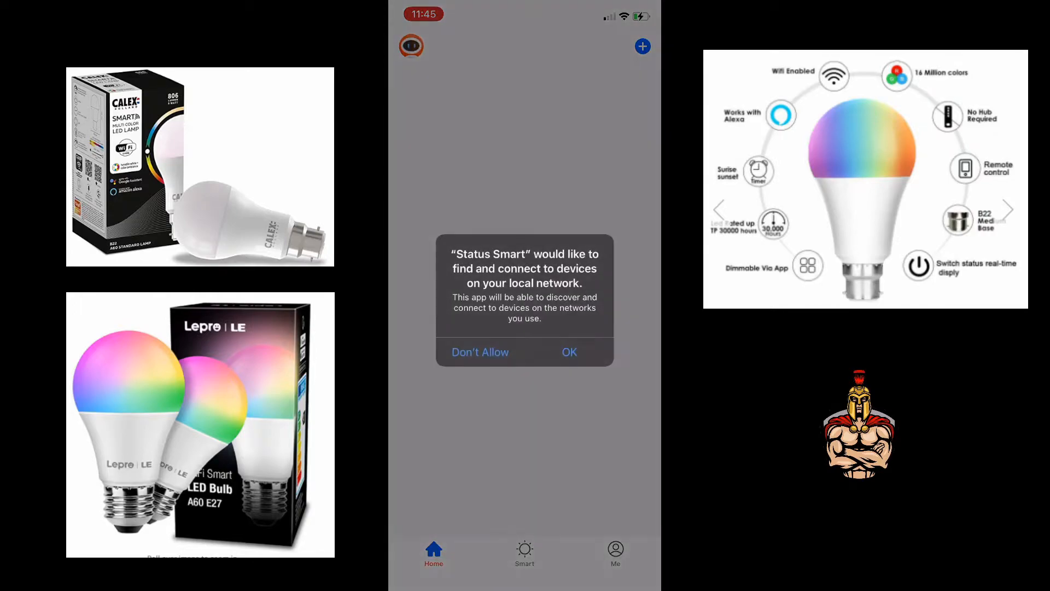
Allow Status Smart to find devices on the local network
left_click(569, 352)
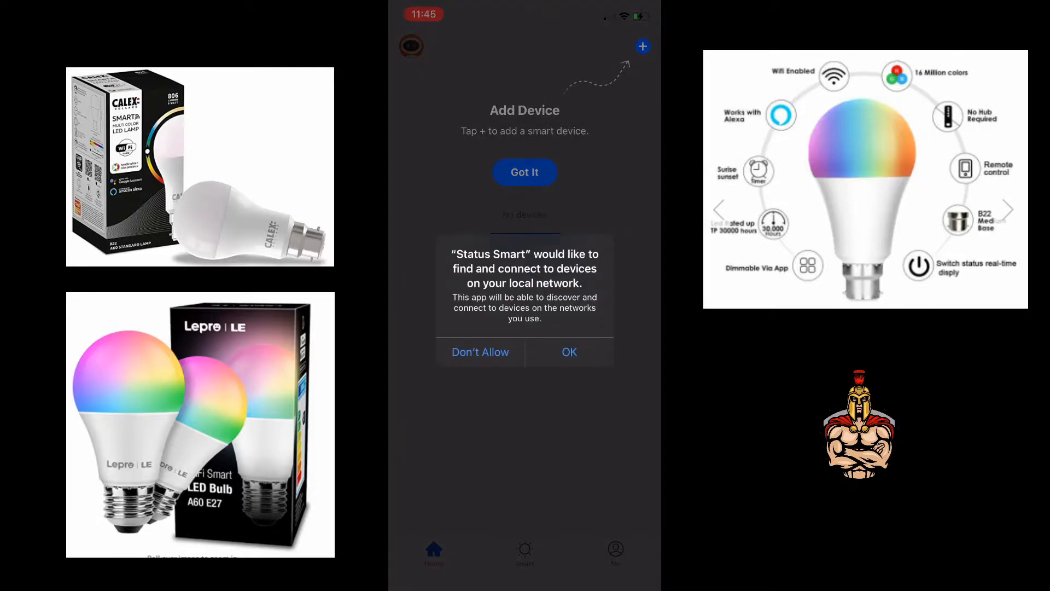
left_click(569, 352)
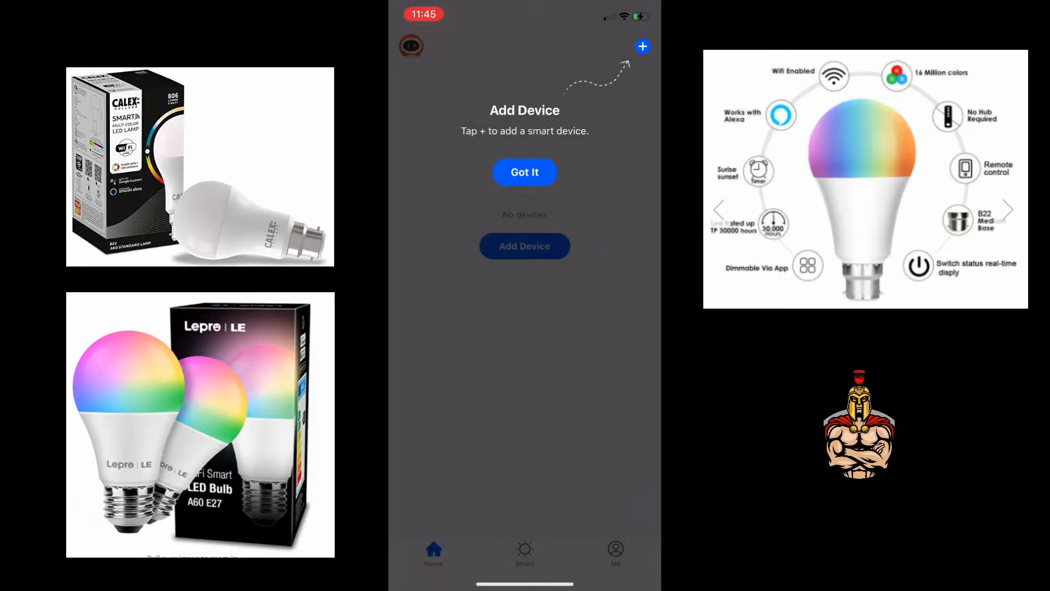
left_click(525, 552)
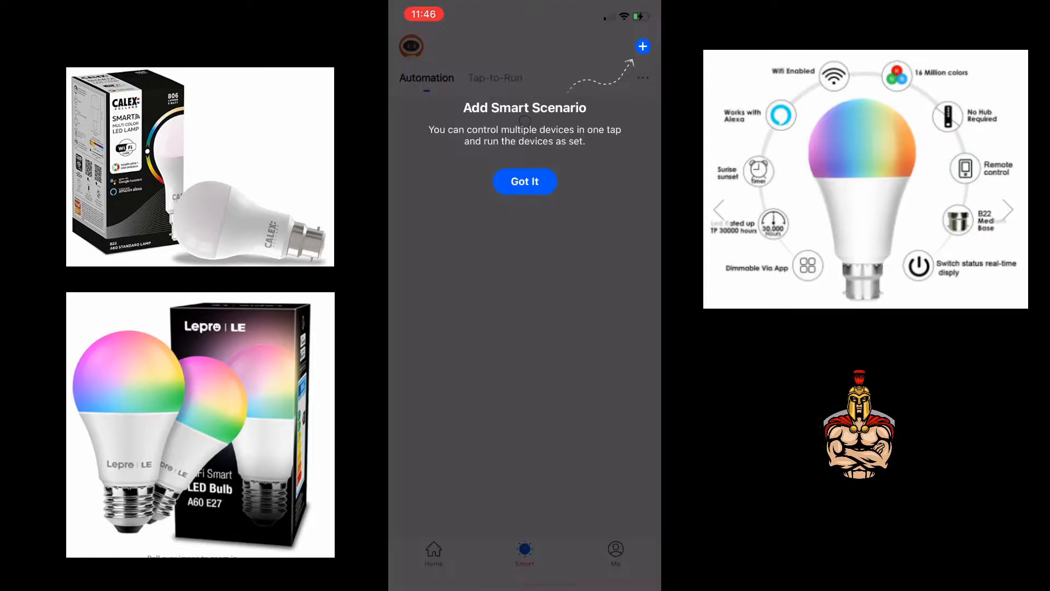
Create and save a home named 'Ireland' with the default rooms, then leave the app
left_click(614, 552)
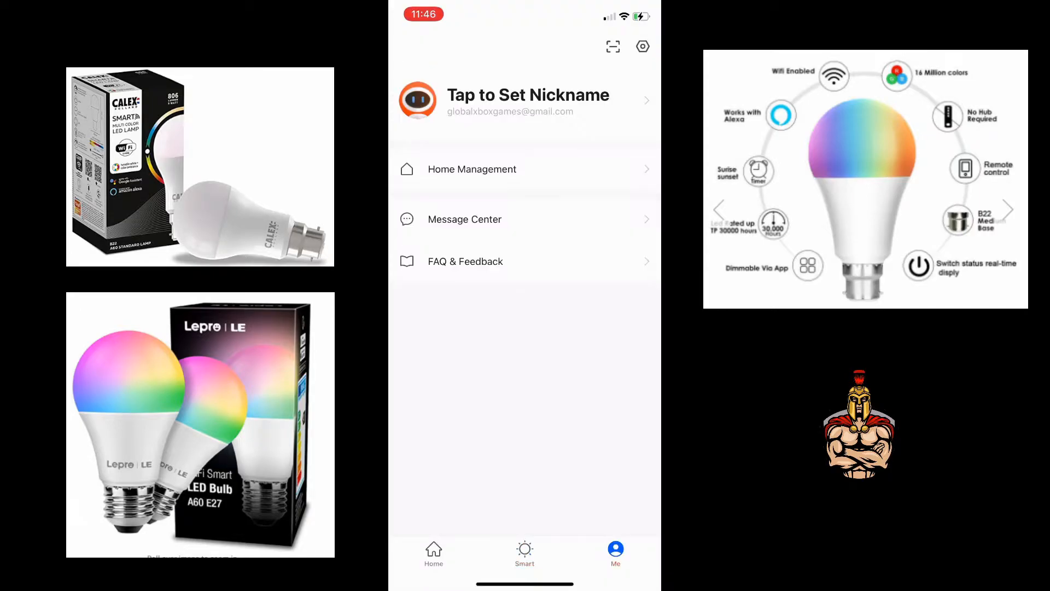
left_click(471, 169)
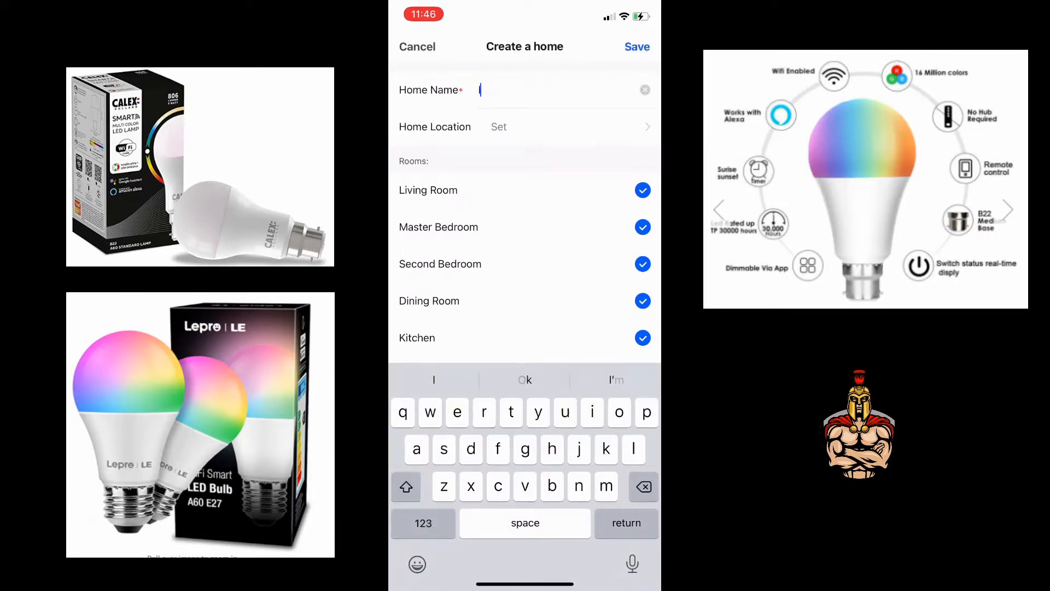
type("Ireland")
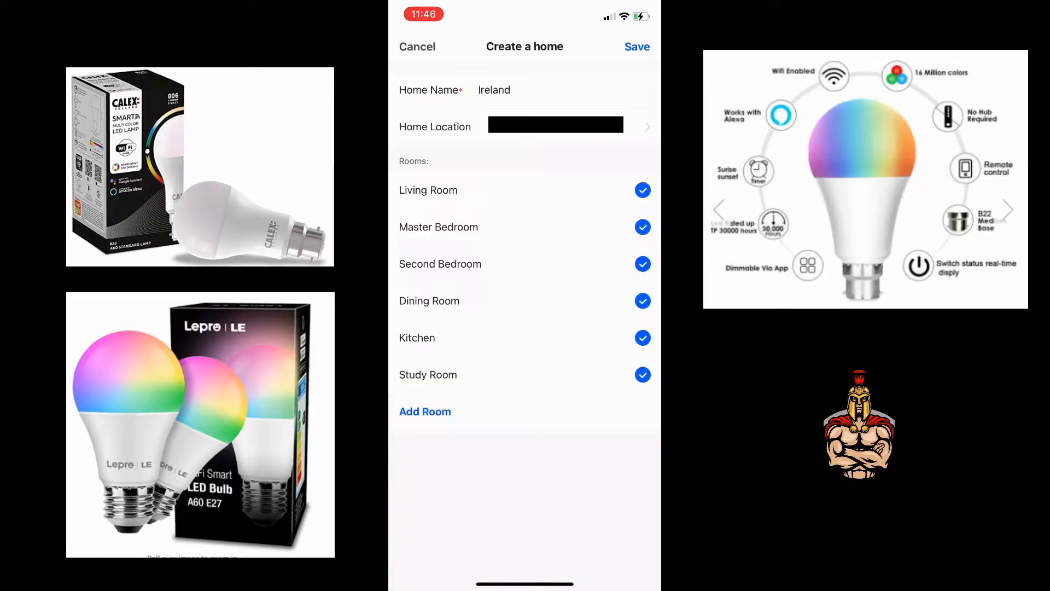
left_click(636, 47)
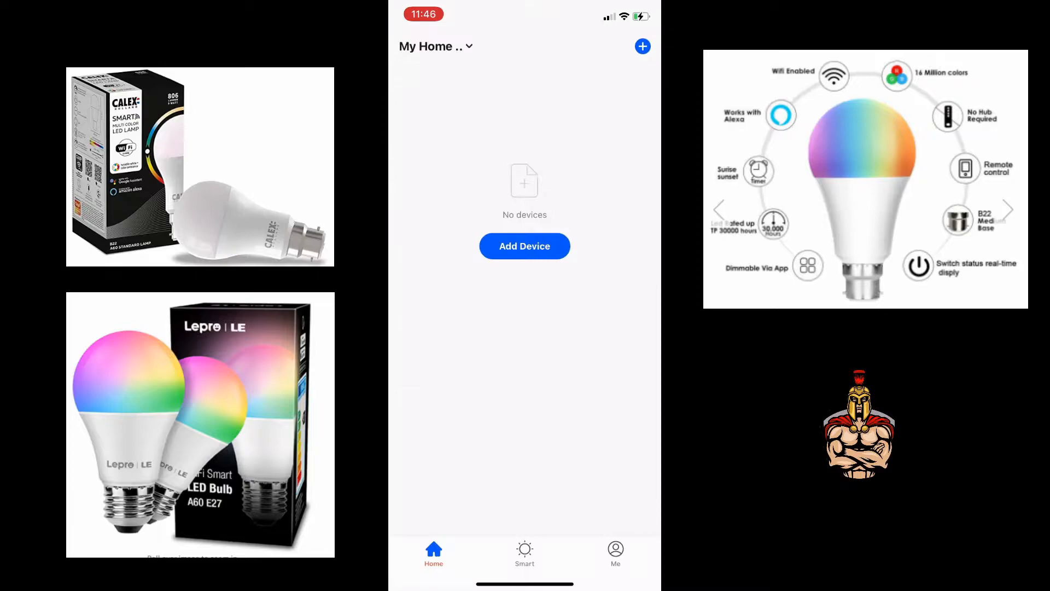
left_click(525, 553)
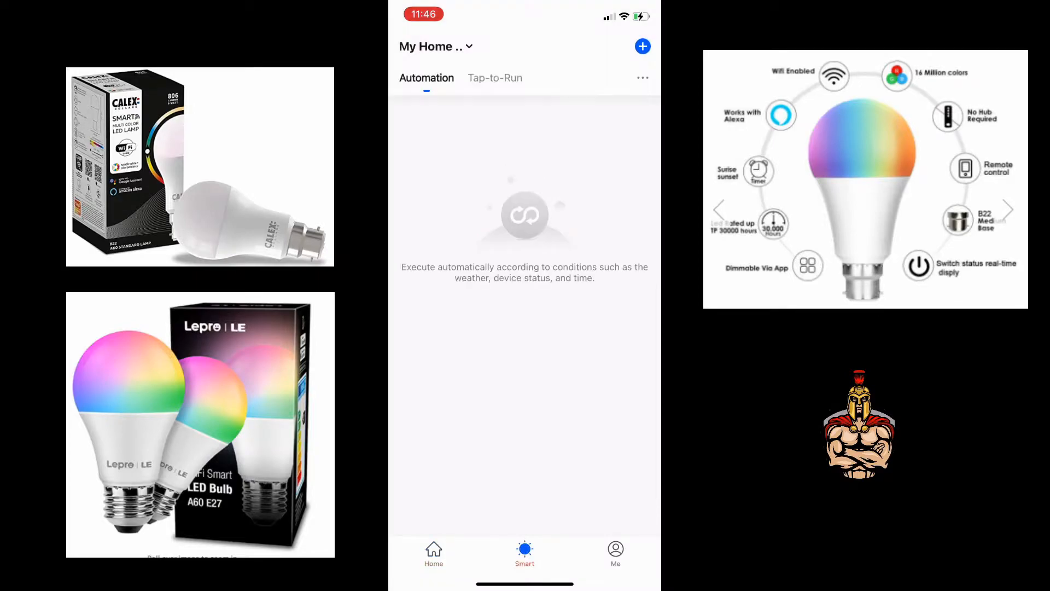
left_click(614, 551)
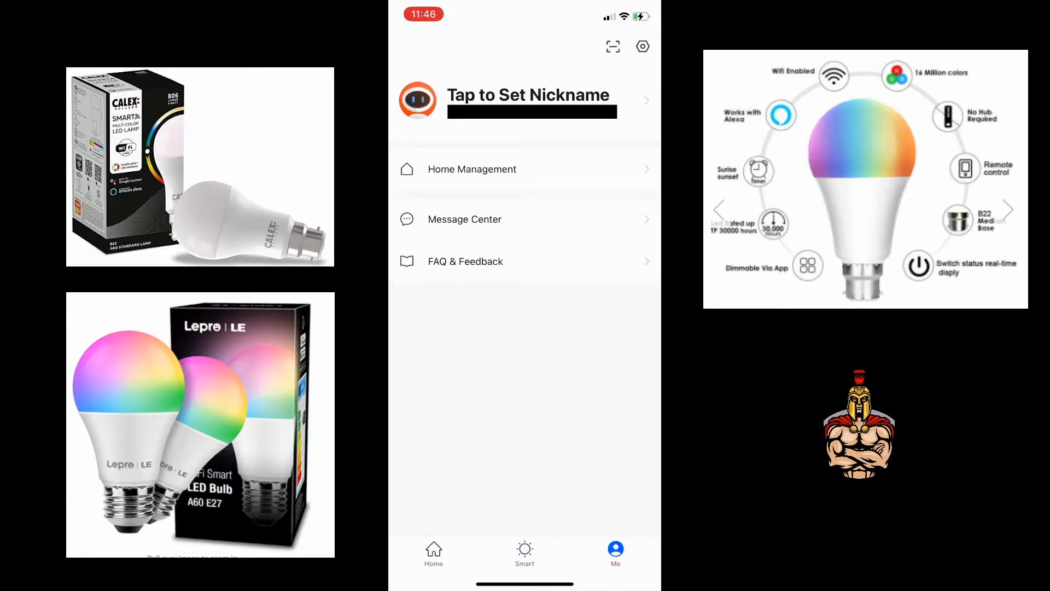
key("home")
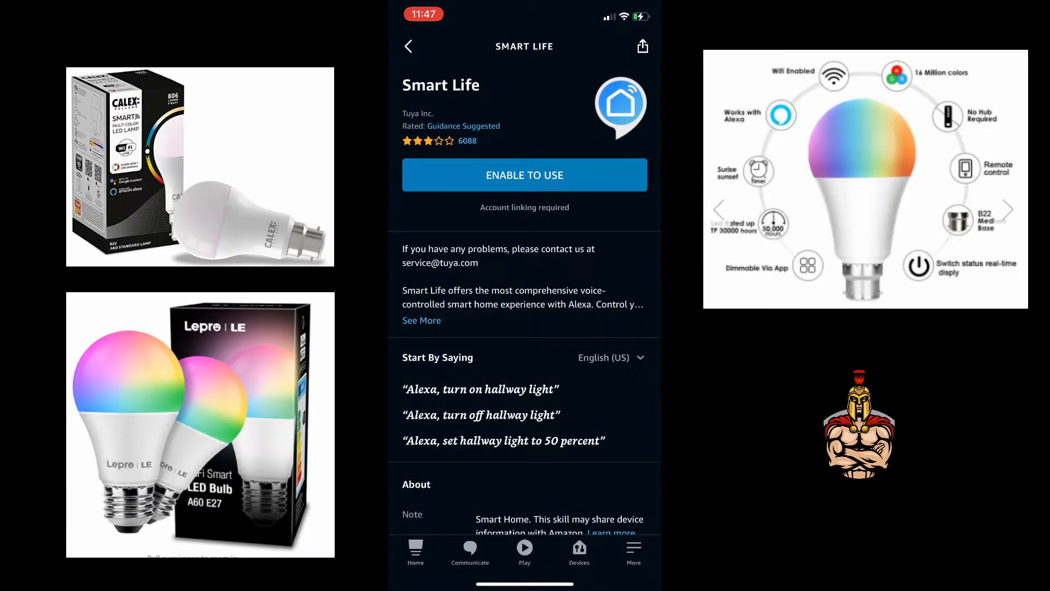
Search Alexa skills for 'statu' and open the Status Smart skill to enable it
left_click(408, 46)
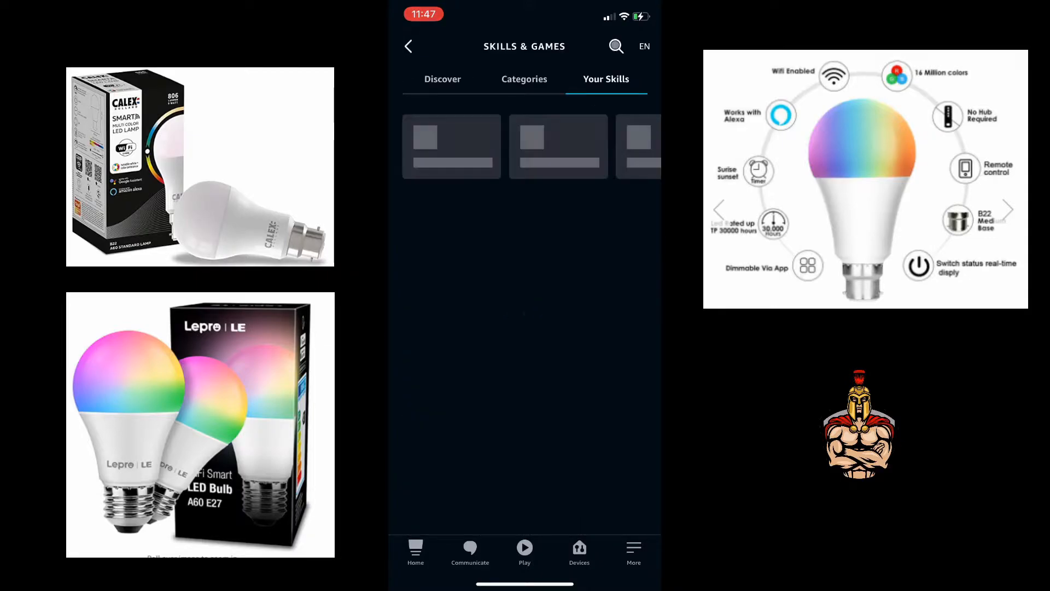
left_click(615, 46)
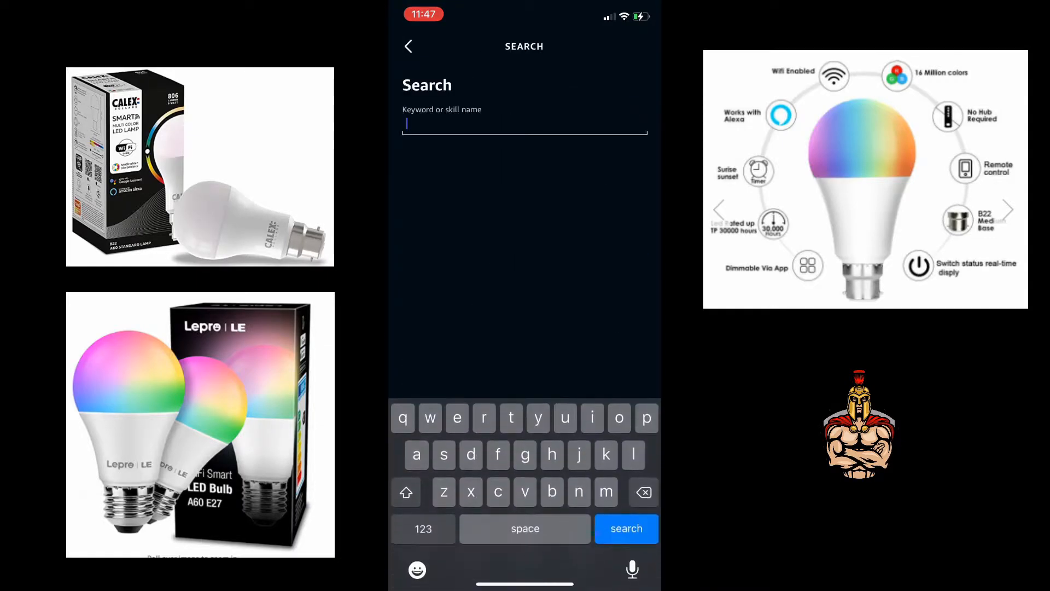
type("status smar")
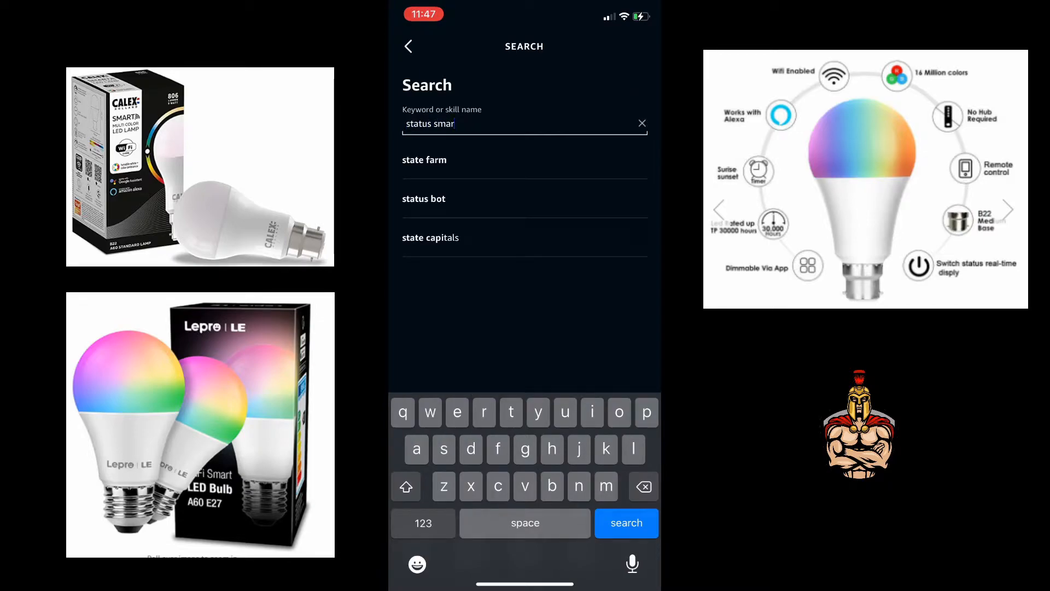
left_click(626, 523)
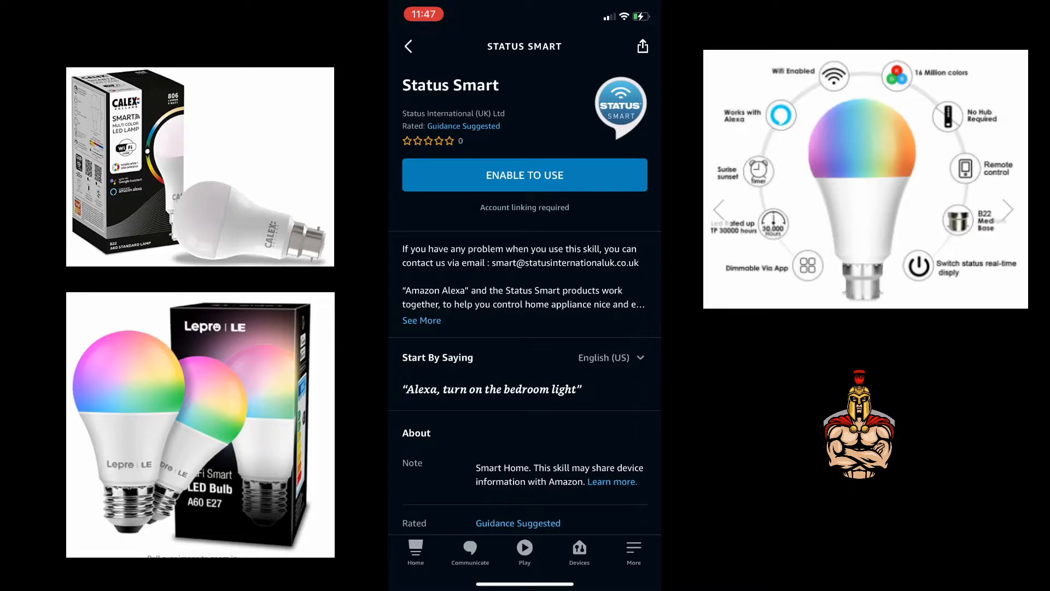
left_click(525, 175)
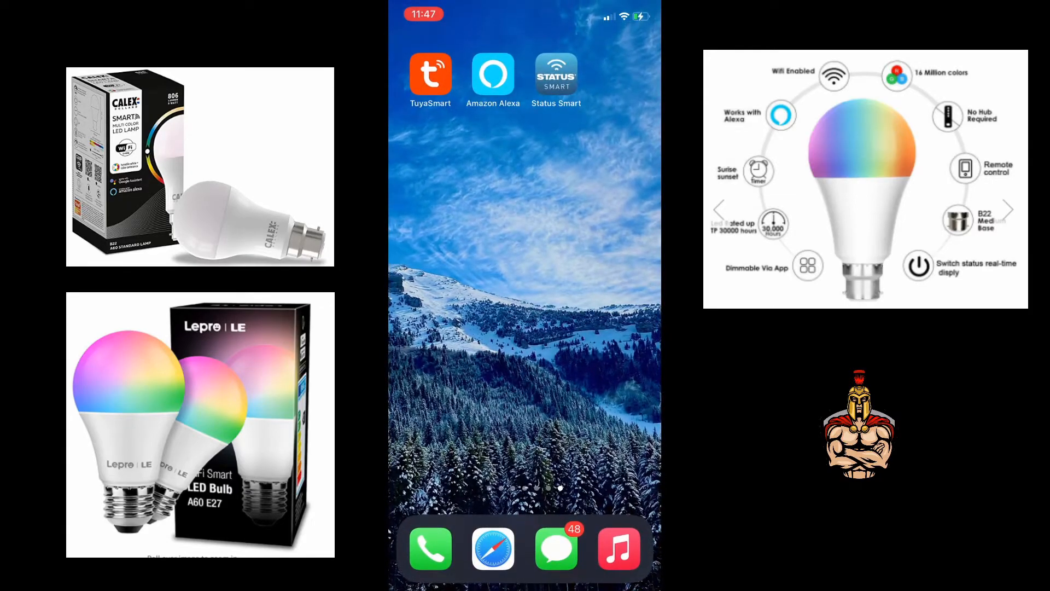
Search the phone for 'sma' to find the Status Smart app
left_click(430, 73)
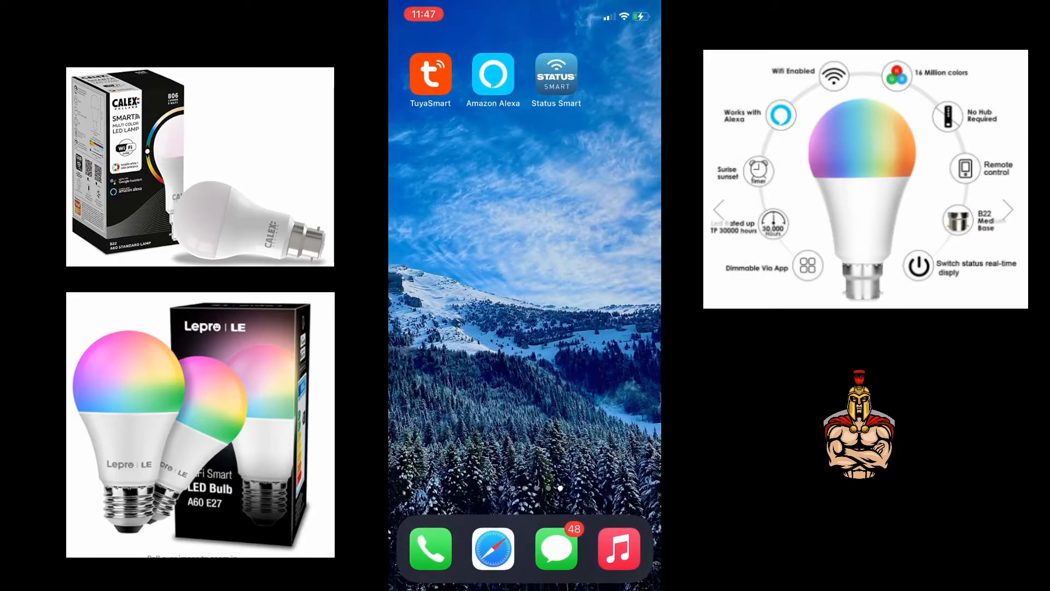
type("s")
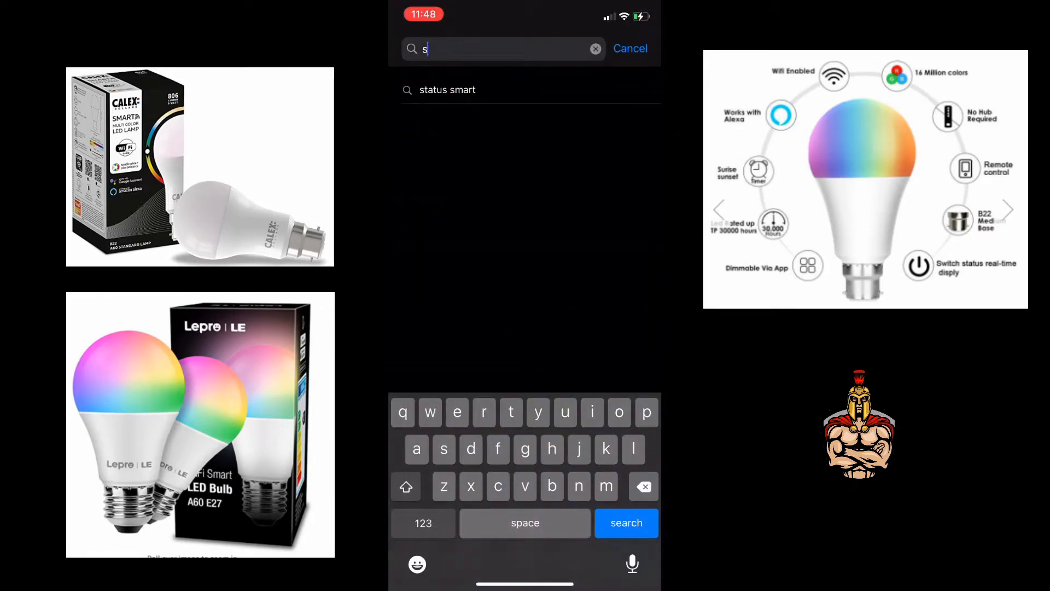
type("ma")
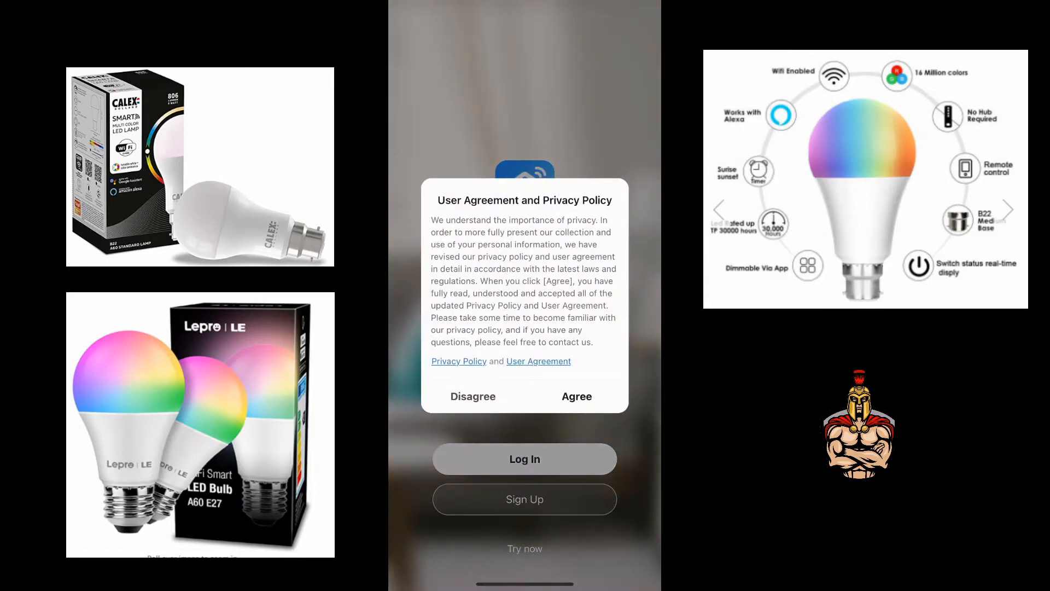
Accept the agreement and submit the email verification code for a Smart Life account
left_click(575, 396)
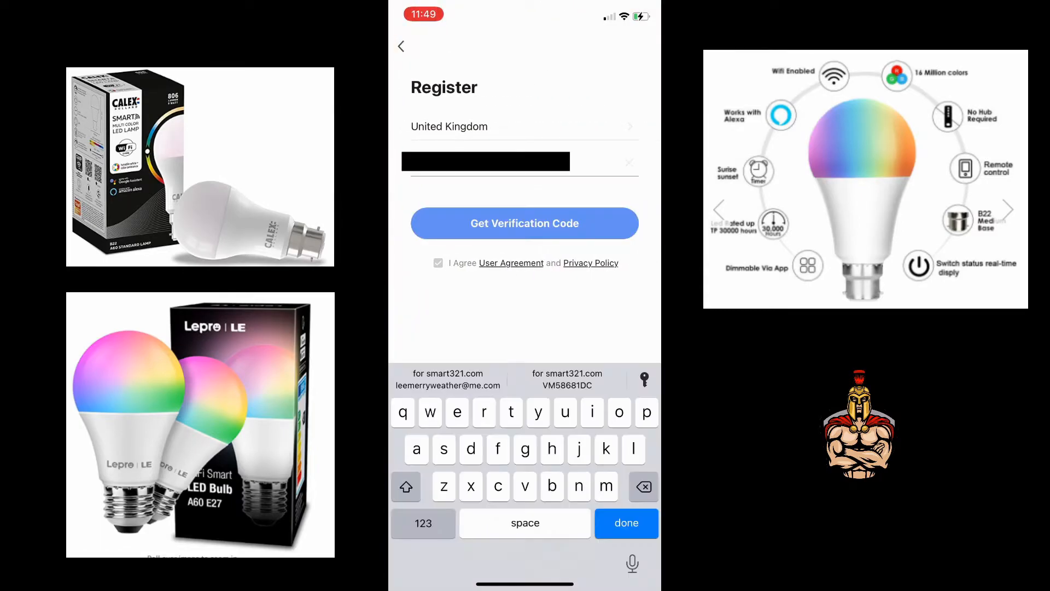
left_click(525, 223)
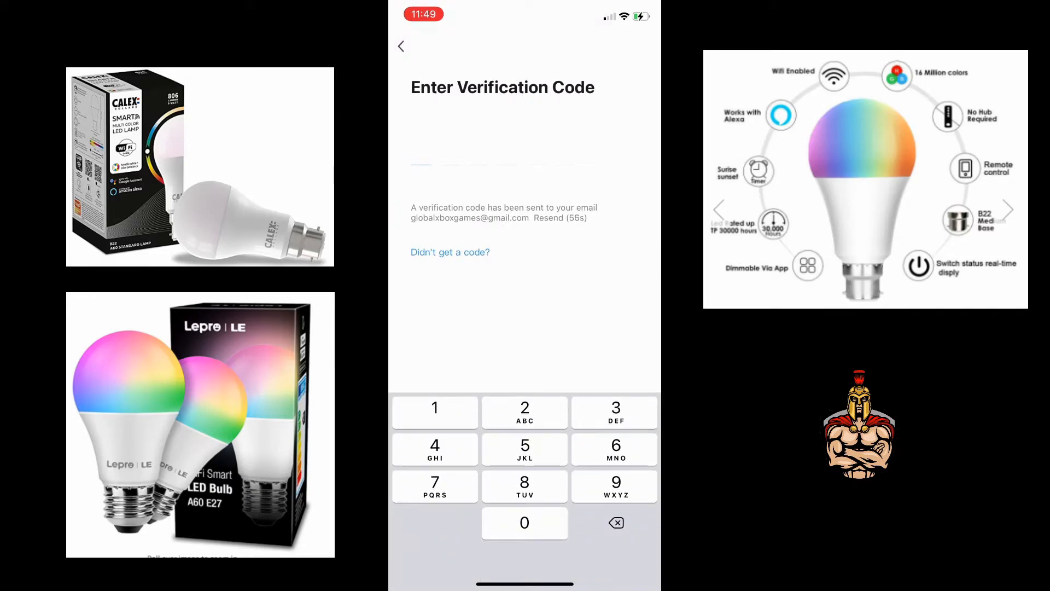
left_click(615, 484)
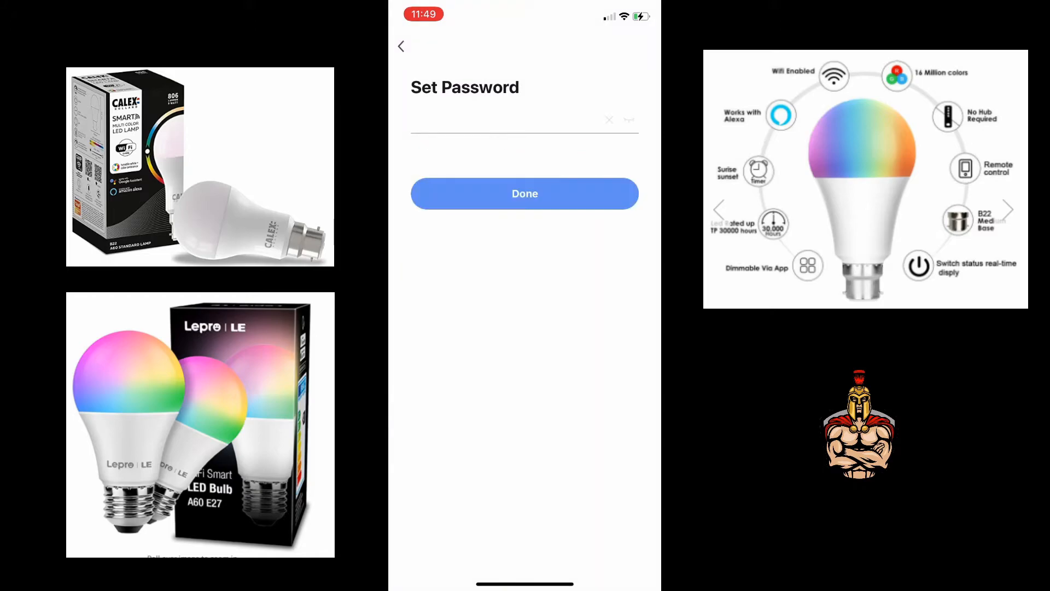
Set the account password and allow local network and home data access
left_click(524, 194)
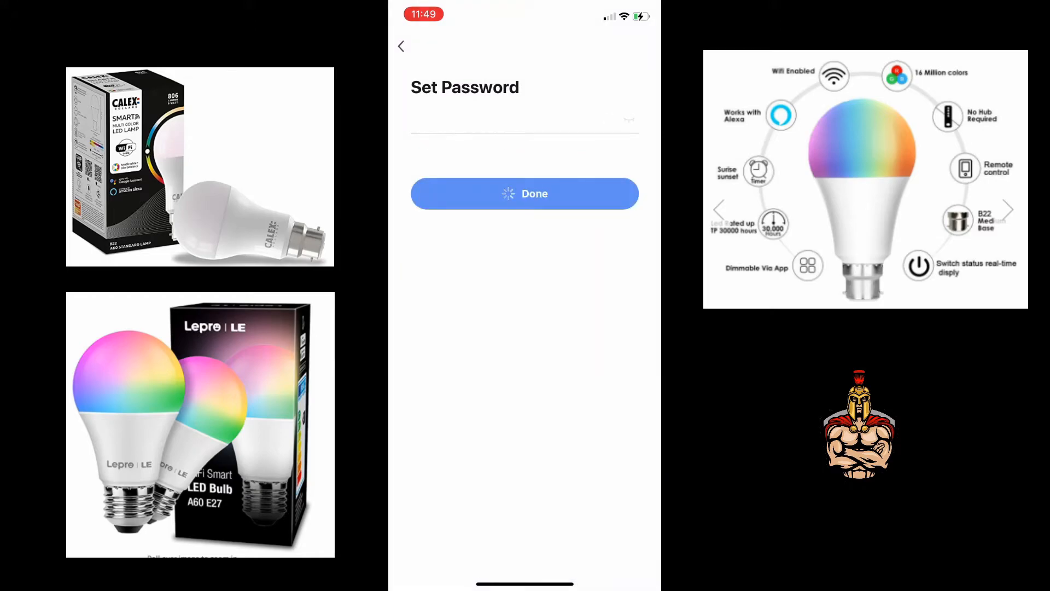
left_click(525, 193)
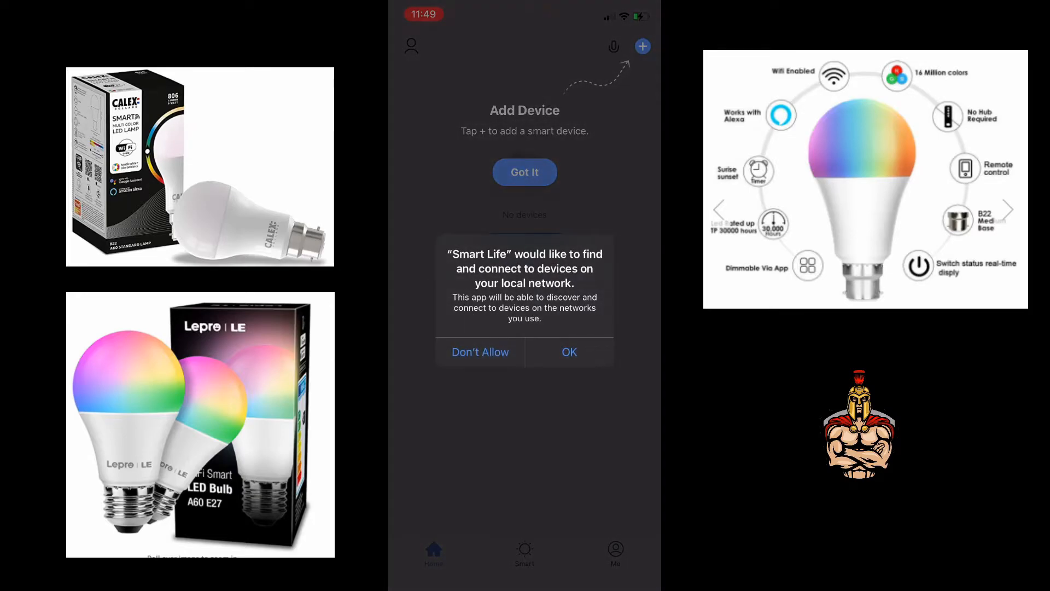
left_click(569, 351)
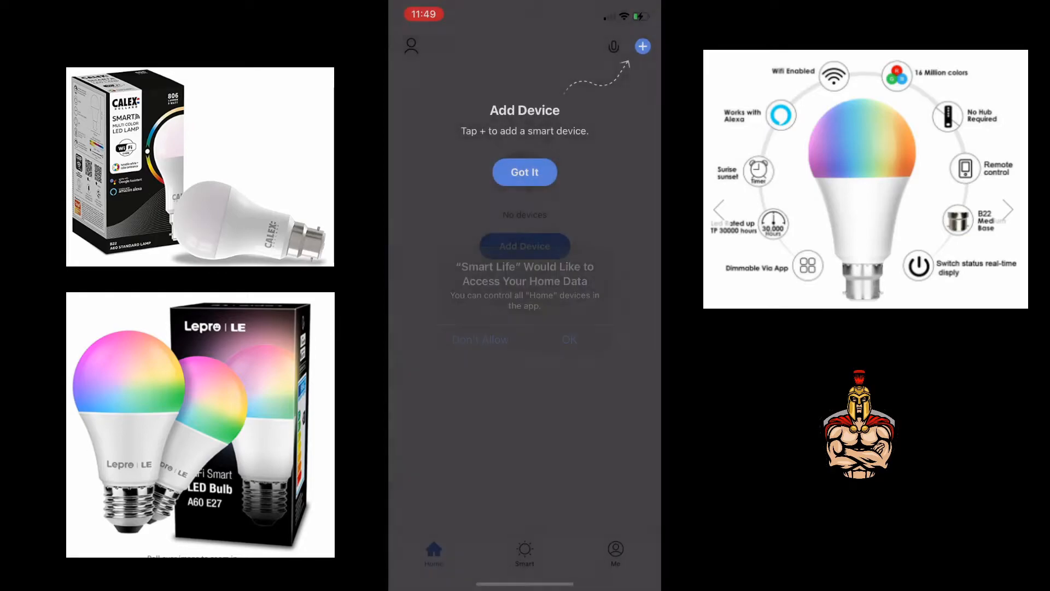
left_click(567, 339)
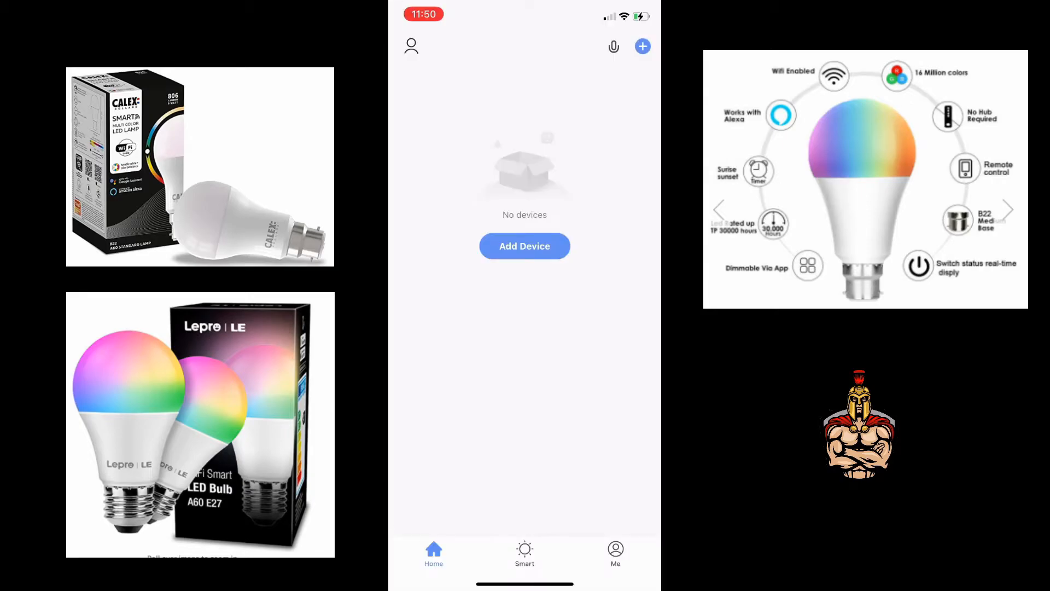
Create and save home 'Carton Apartment' with the default rooms except Study Room
left_click(615, 552)
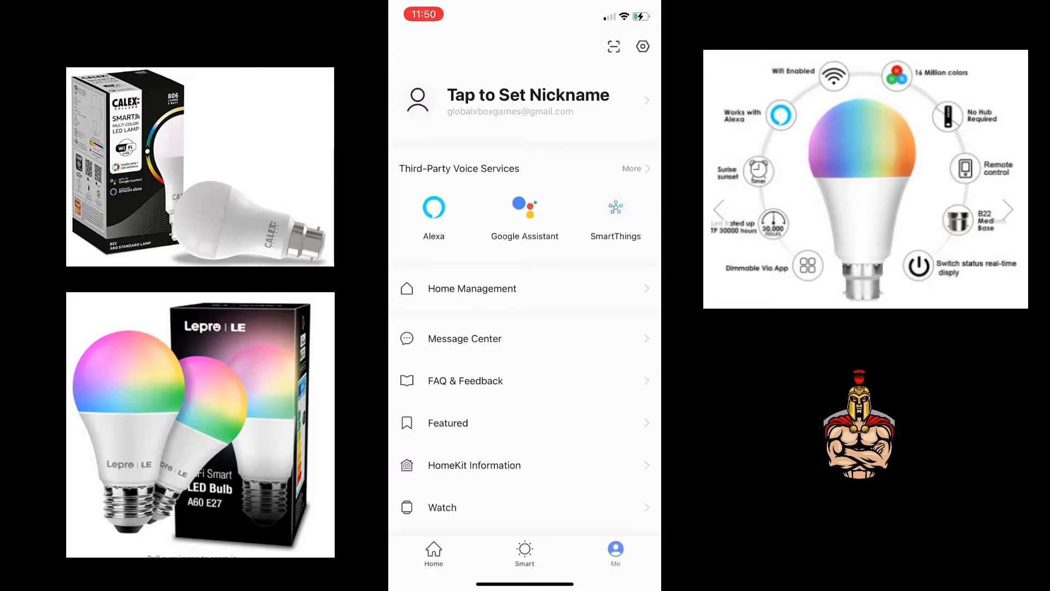
left_click(525, 100)
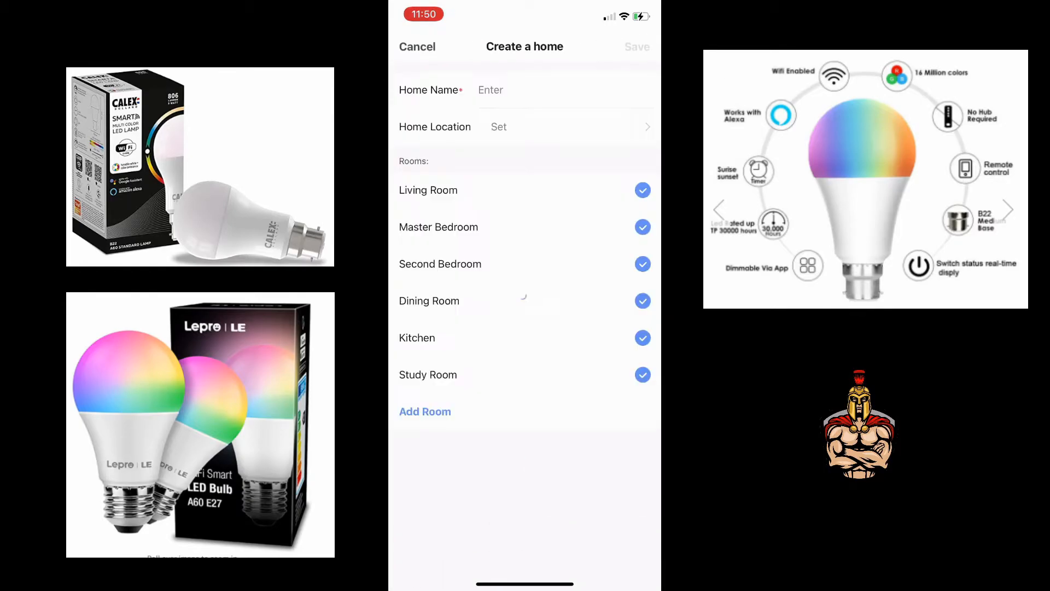
type("Carton Apartment")
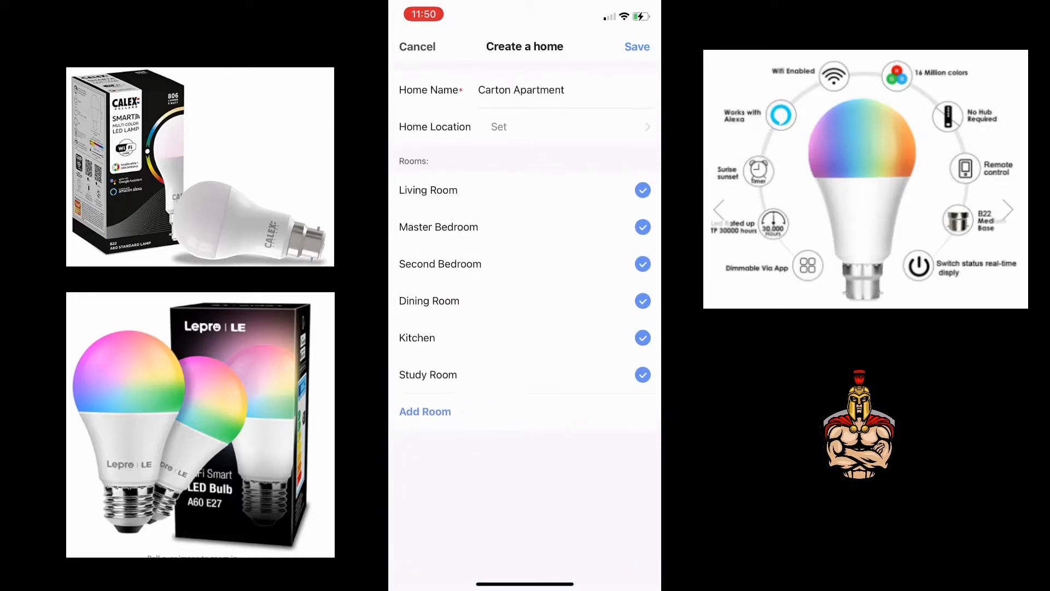
left_click(641, 374)
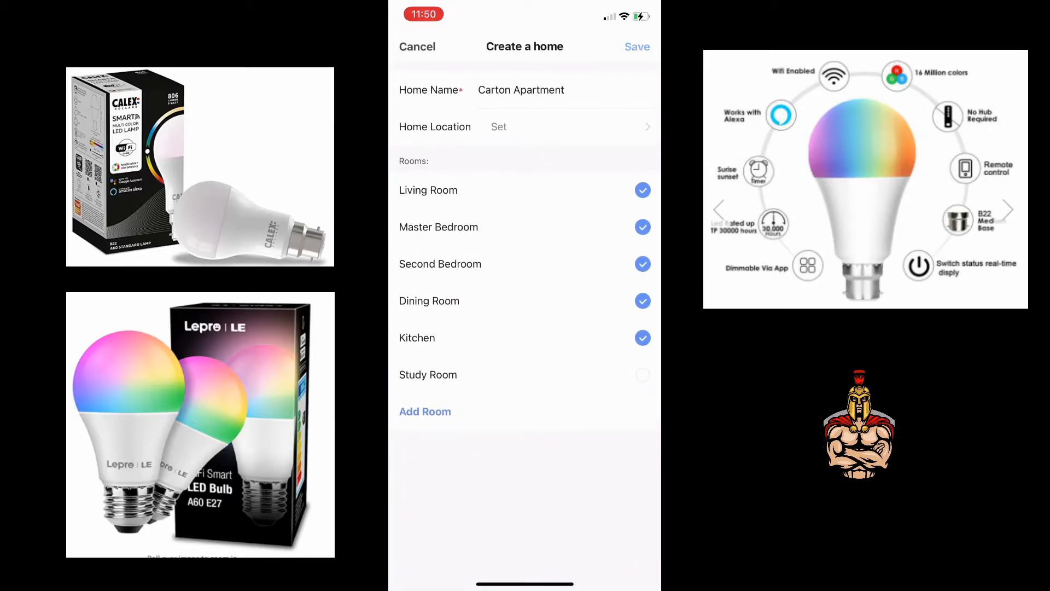
left_click(636, 46)
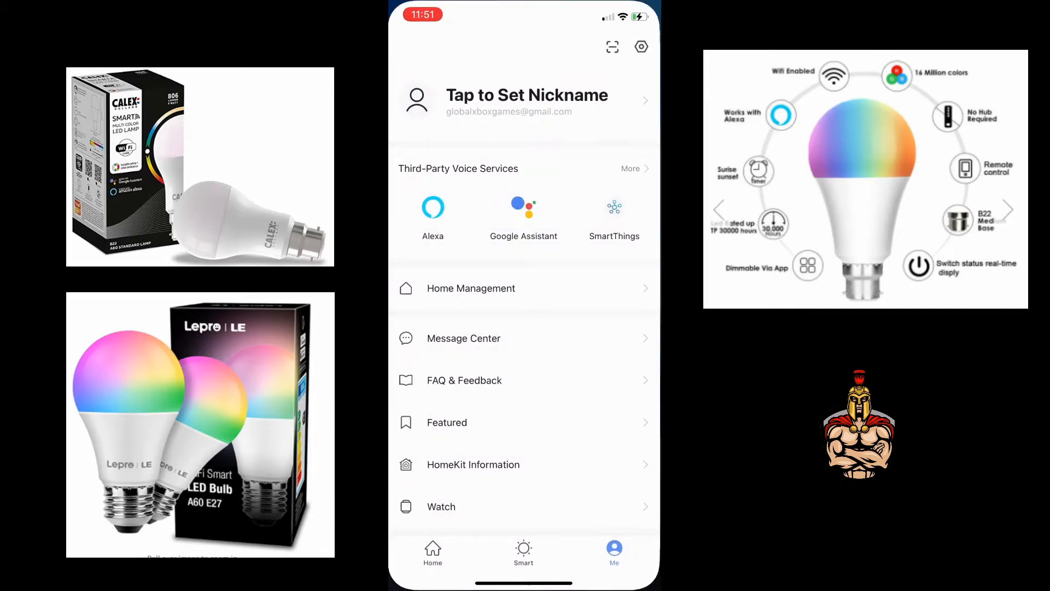
Switch the device list to the Carton Apartment home
left_click(433, 552)
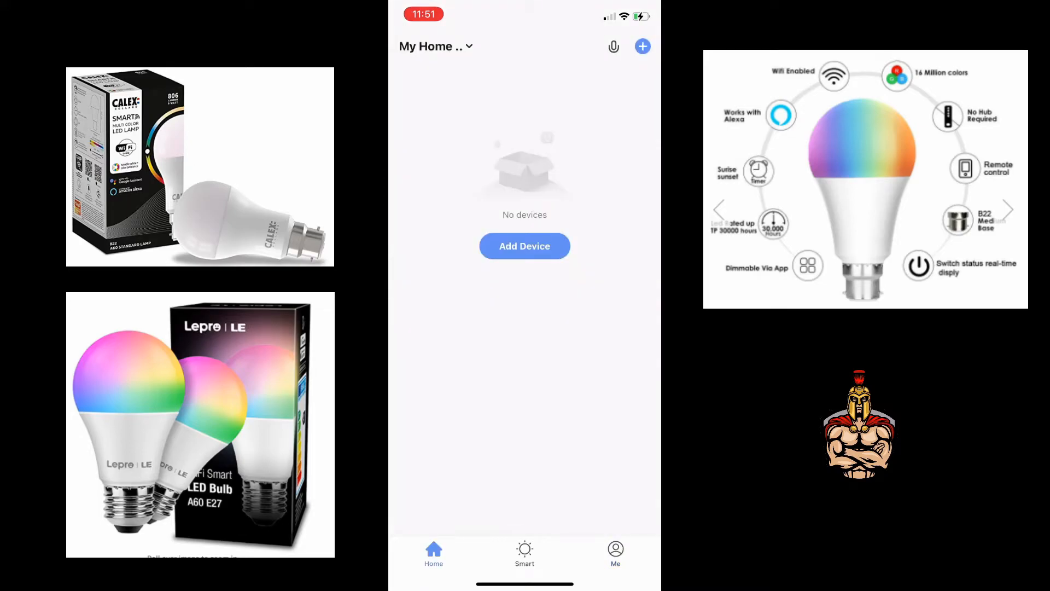
left_click(434, 46)
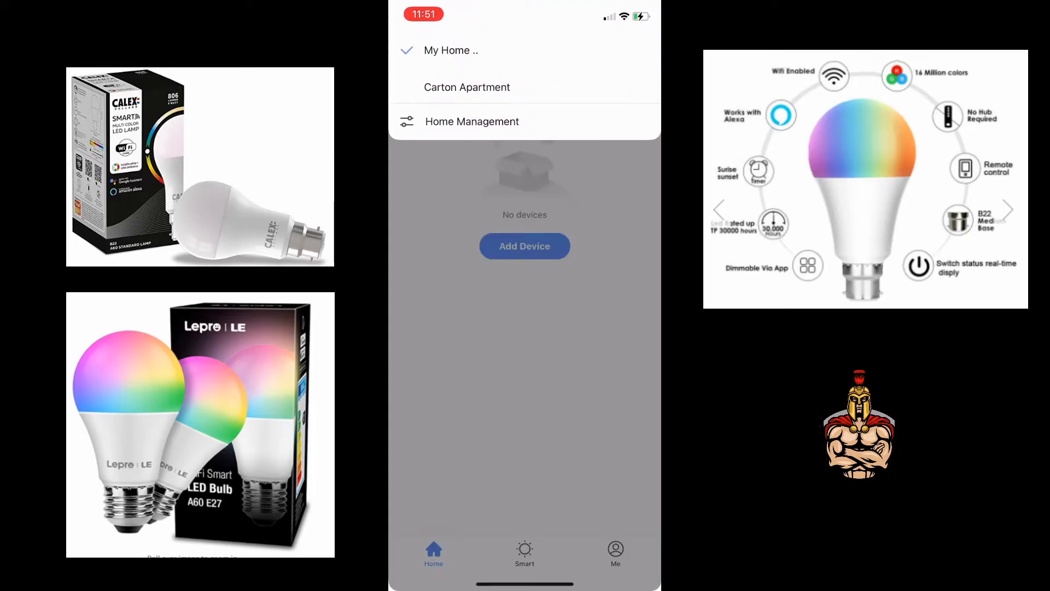
left_click(467, 87)
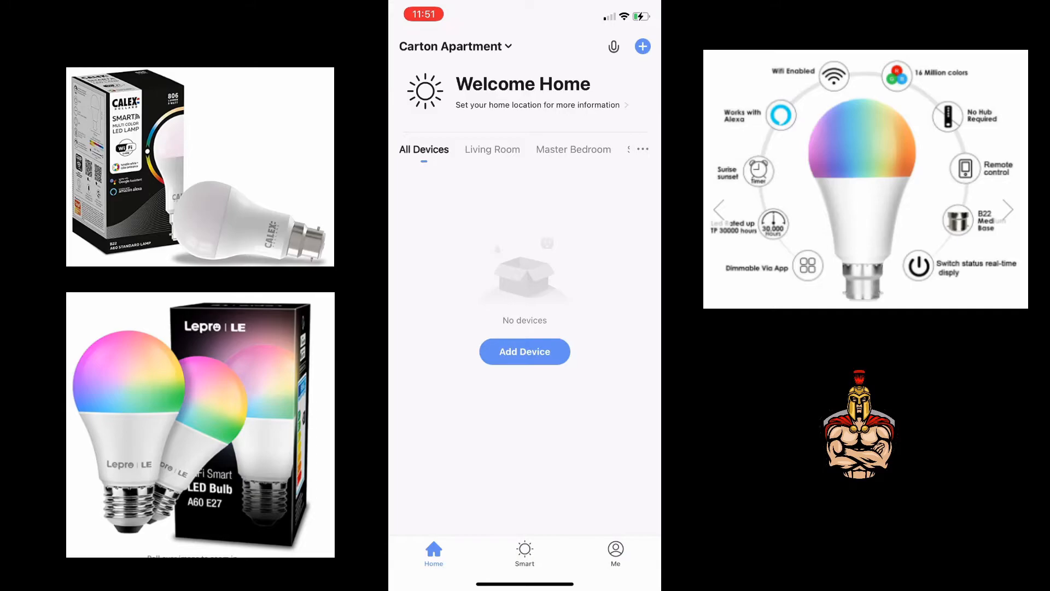
Pair the discovered A60-RGB bulb over Wi‑Fi as Carton Lounge and open its controls
left_click(524, 351)
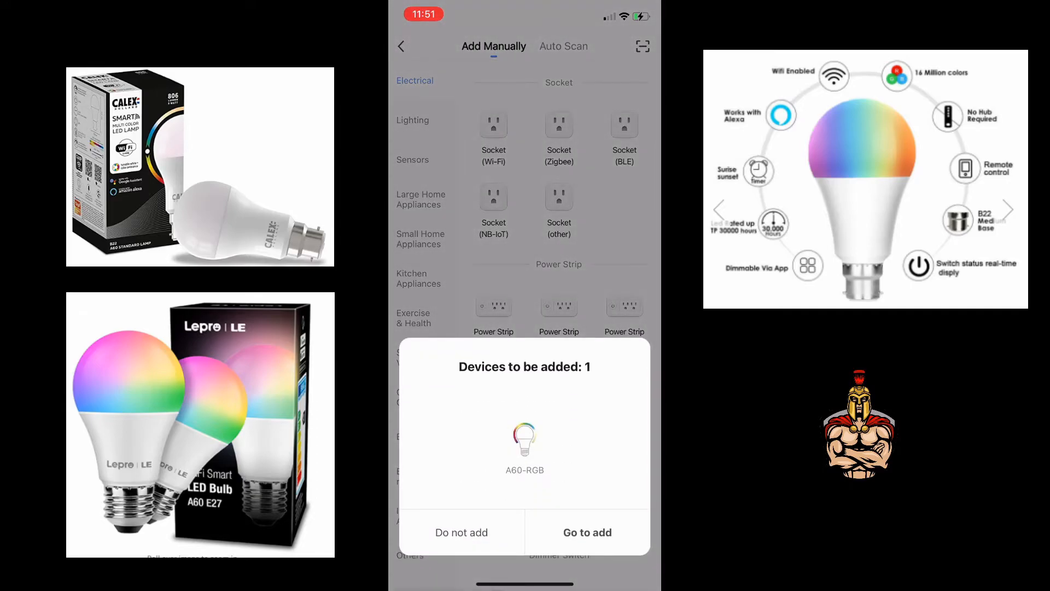
left_click(586, 533)
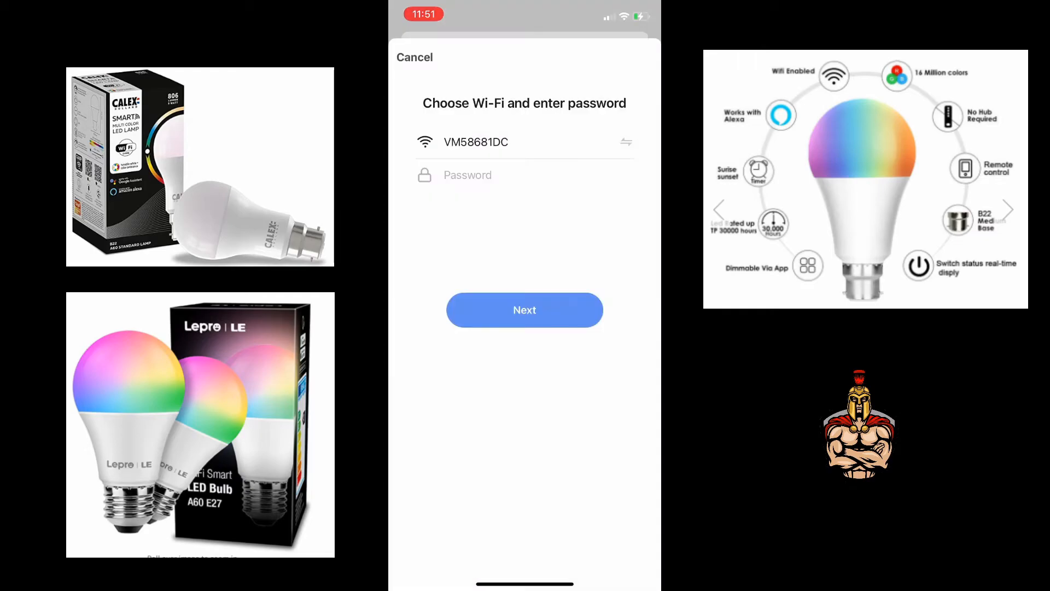
left_click(525, 175)
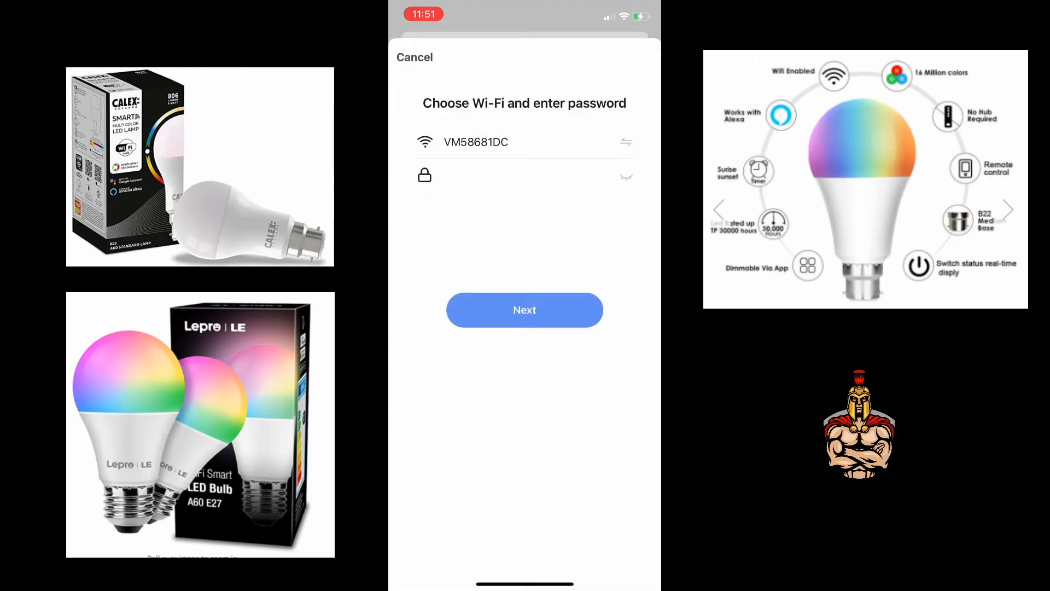
left_click(525, 309)
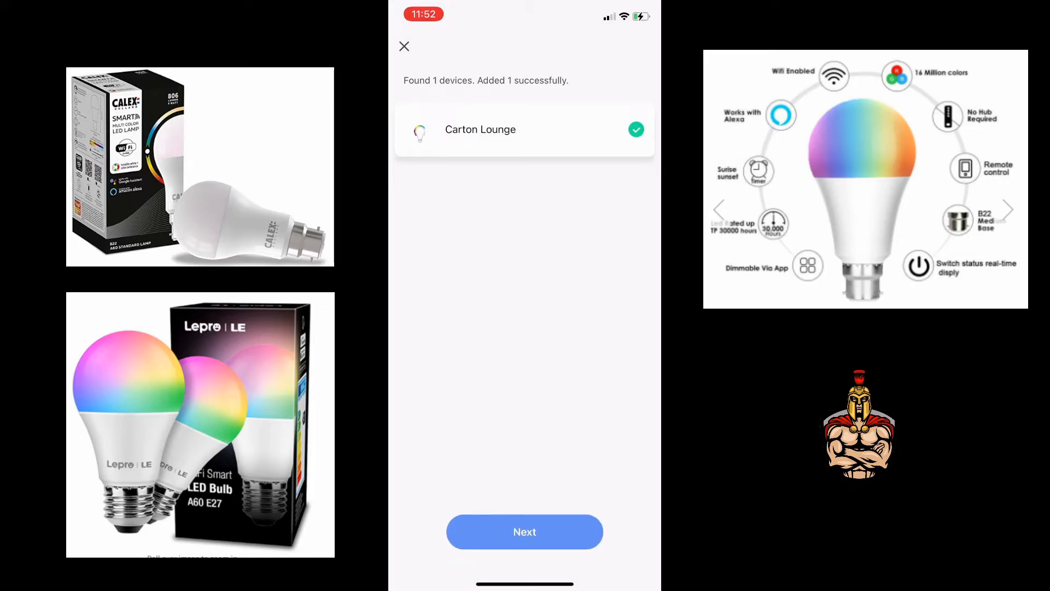
left_click(524, 531)
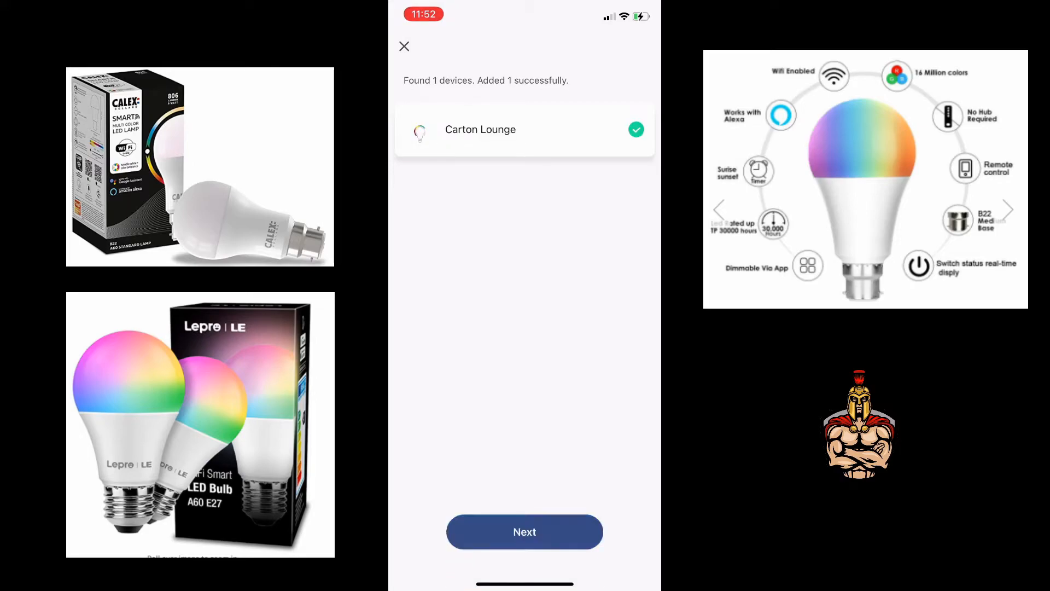
left_click(525, 531)
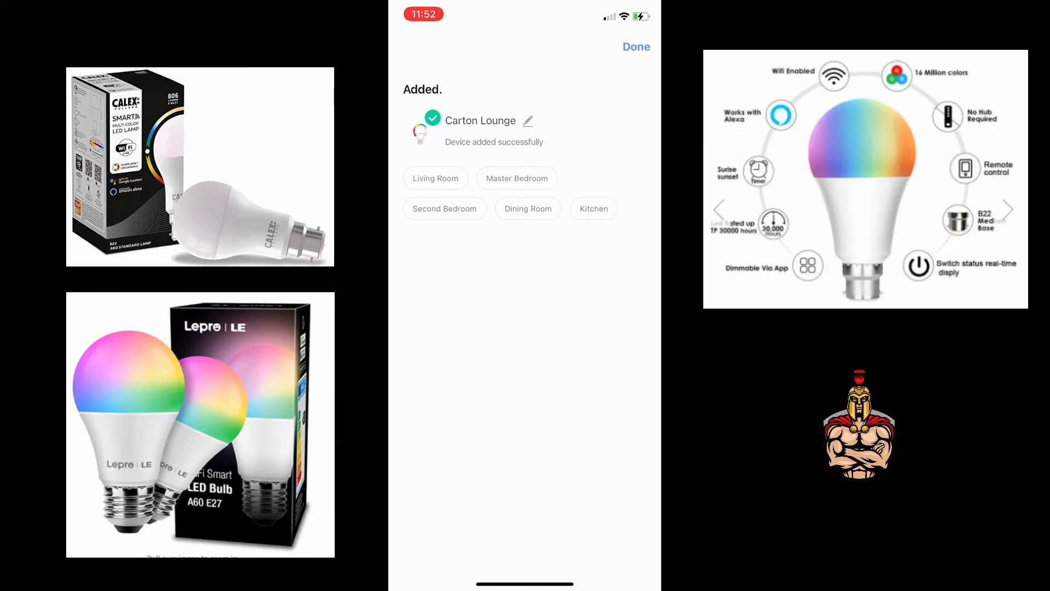
left_click(635, 47)
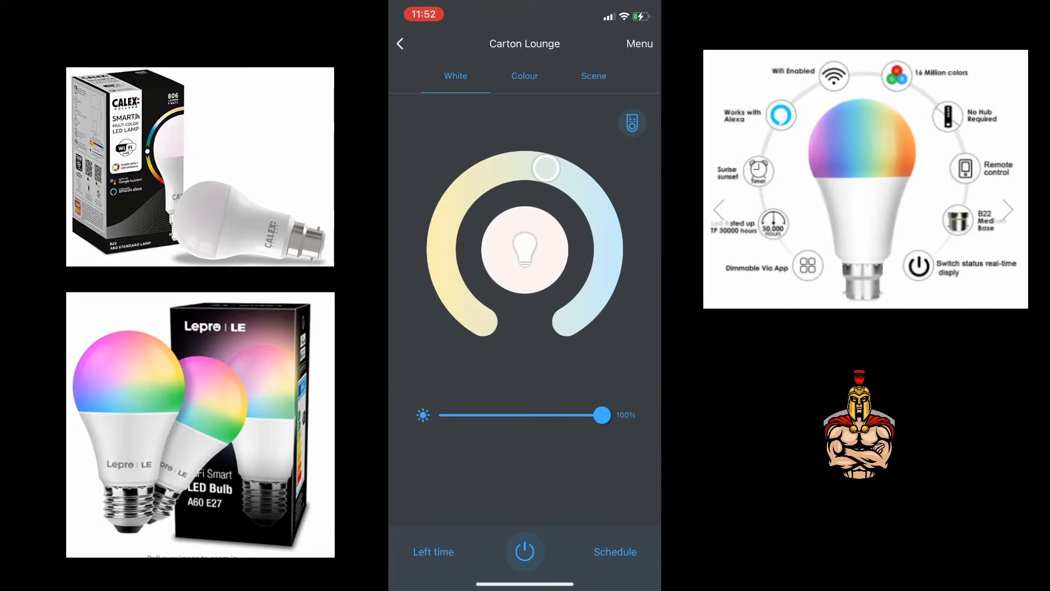
Set Carton Lounge to deep blue on the colour wheel and start adding another device
left_click(525, 75)
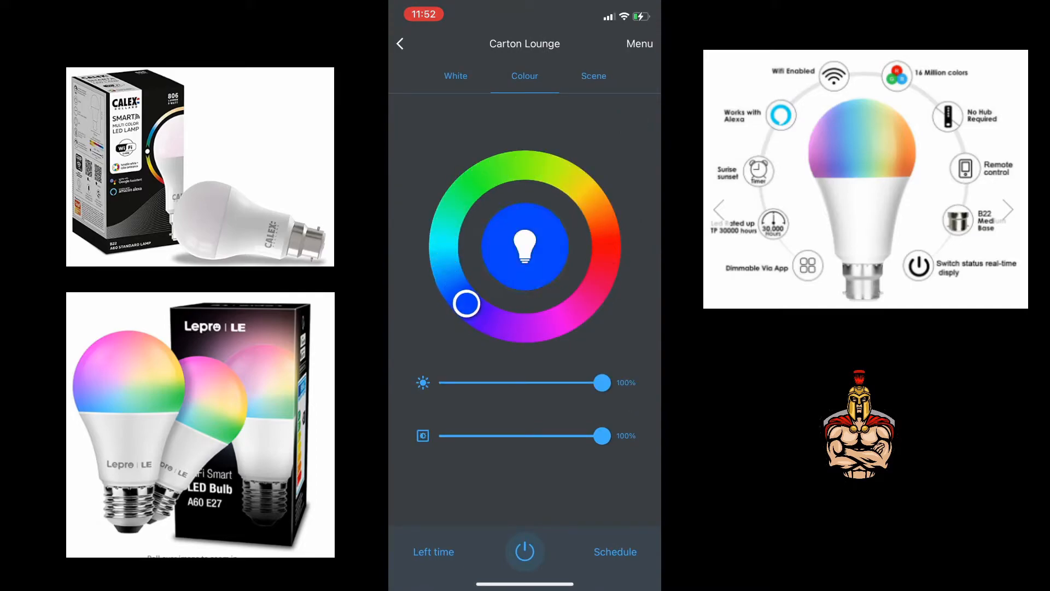
left_click_drag(466, 304, 487, 318)
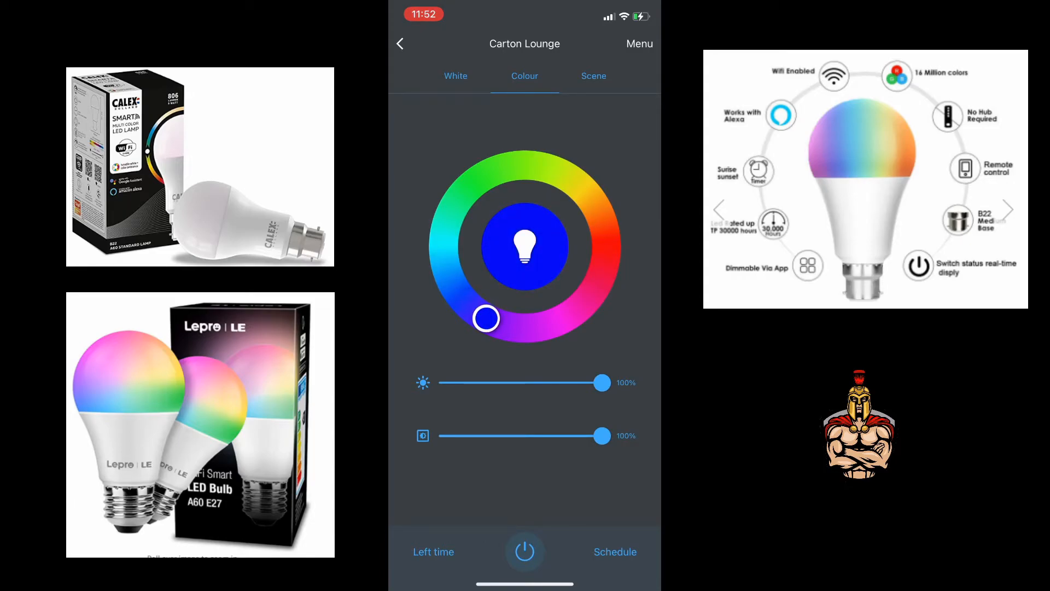
left_click(401, 44)
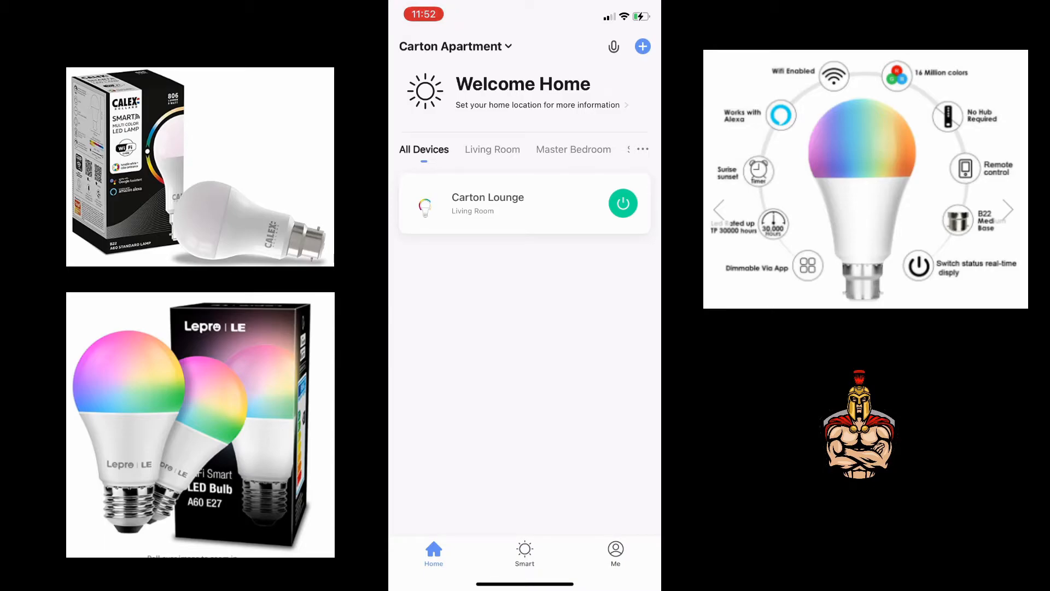
left_click(642, 46)
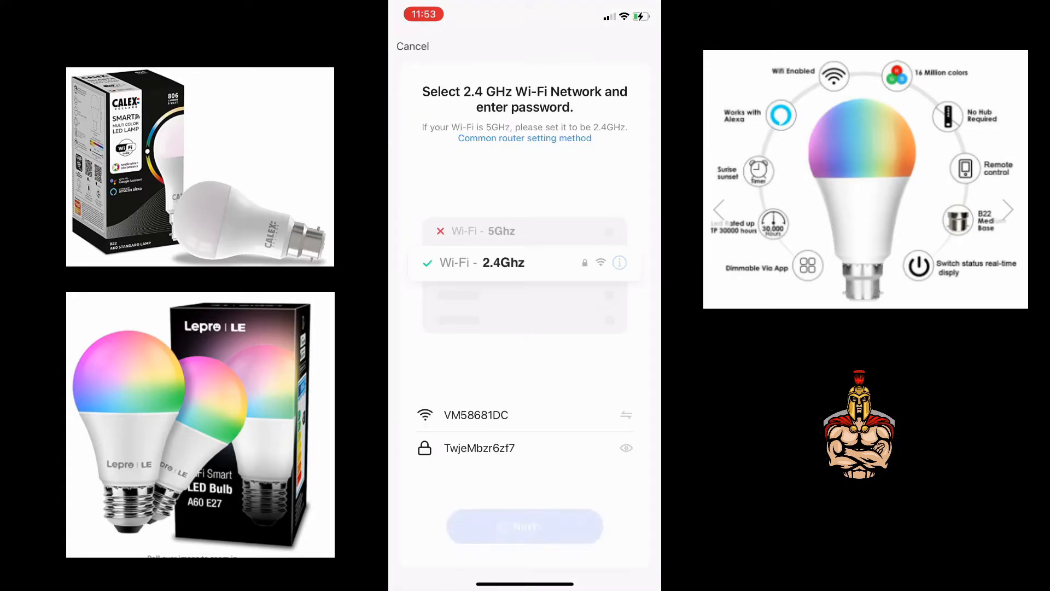
Pair the second bulb, Carton Bedroom, over Wi‑Fi and assign it to Master Bedroom
left_click(525, 526)
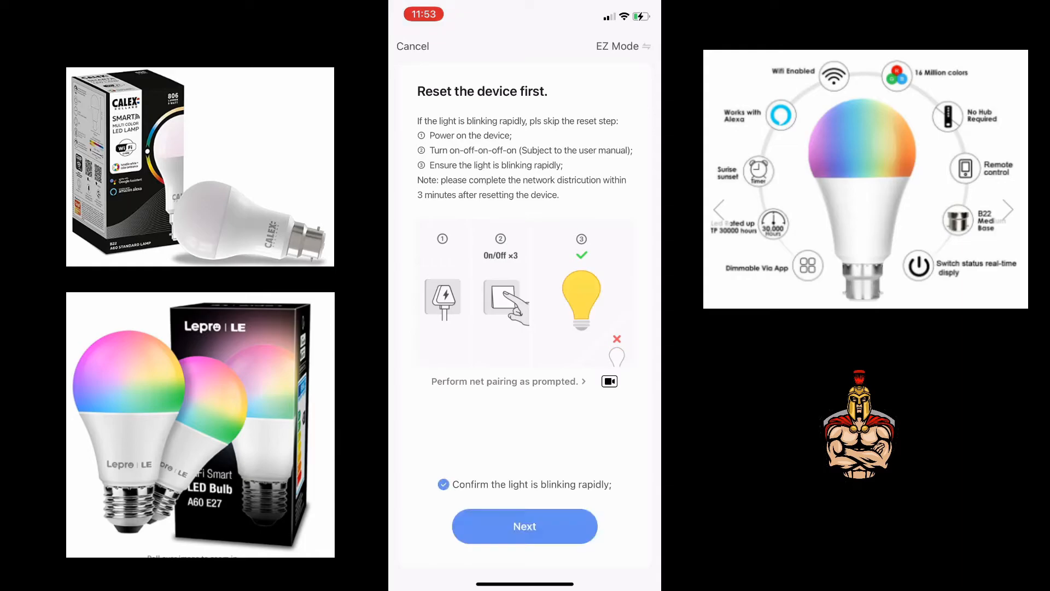
left_click(524, 526)
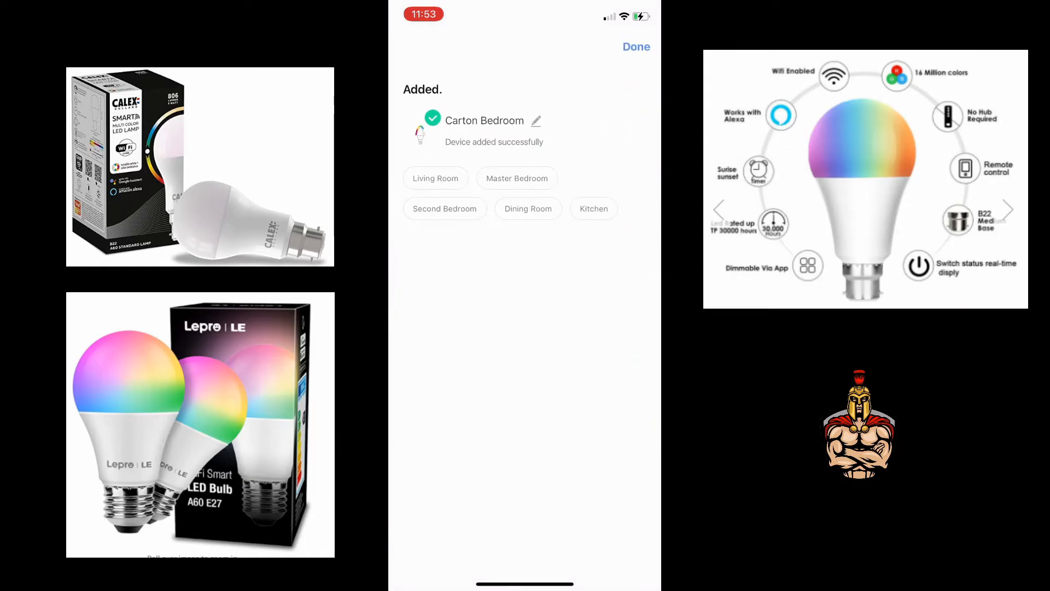
left_click(536, 120)
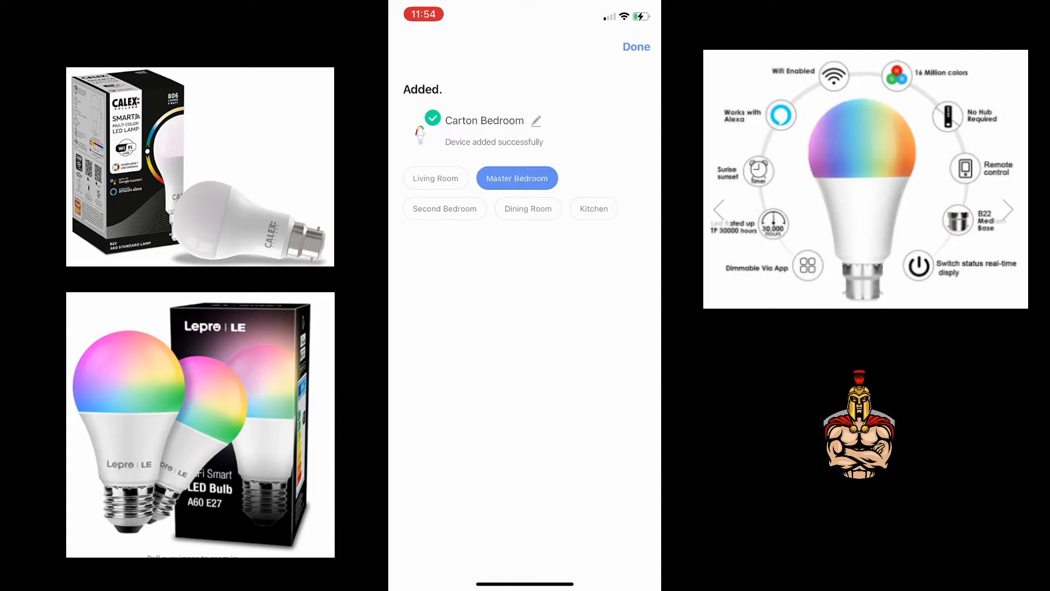
left_click(636, 48)
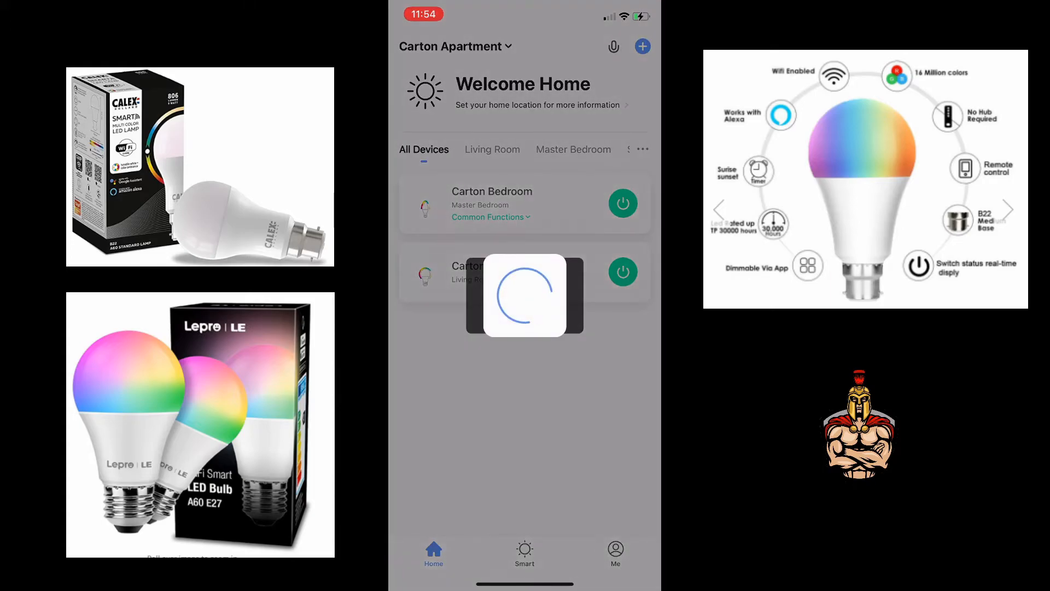
Dim Carton Bedroom to about 80%, make it warm white, and switch it off
left_click(492, 191)
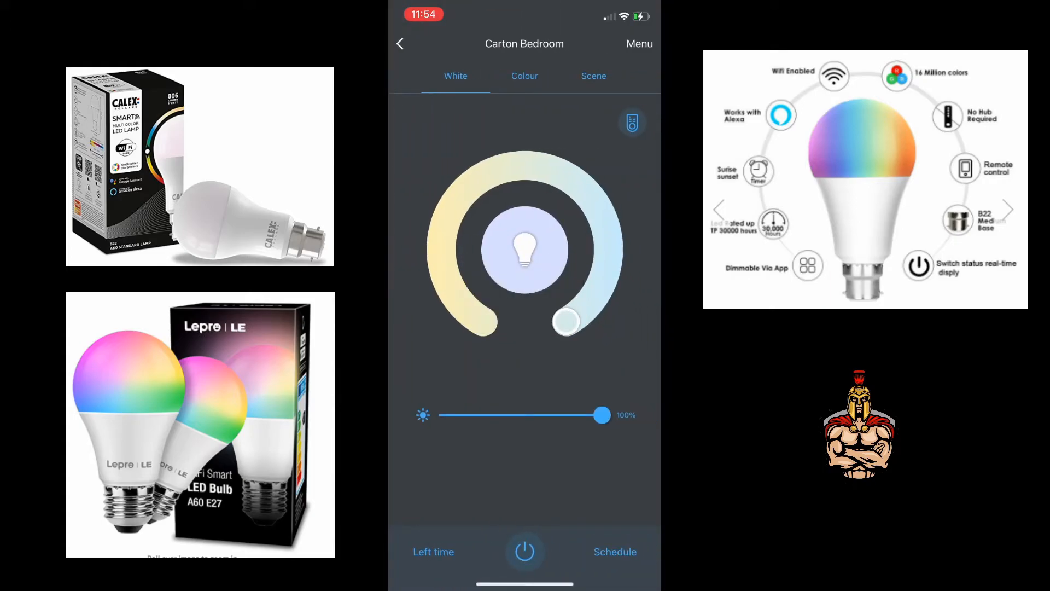
left_click_drag(600, 415, 568, 415)
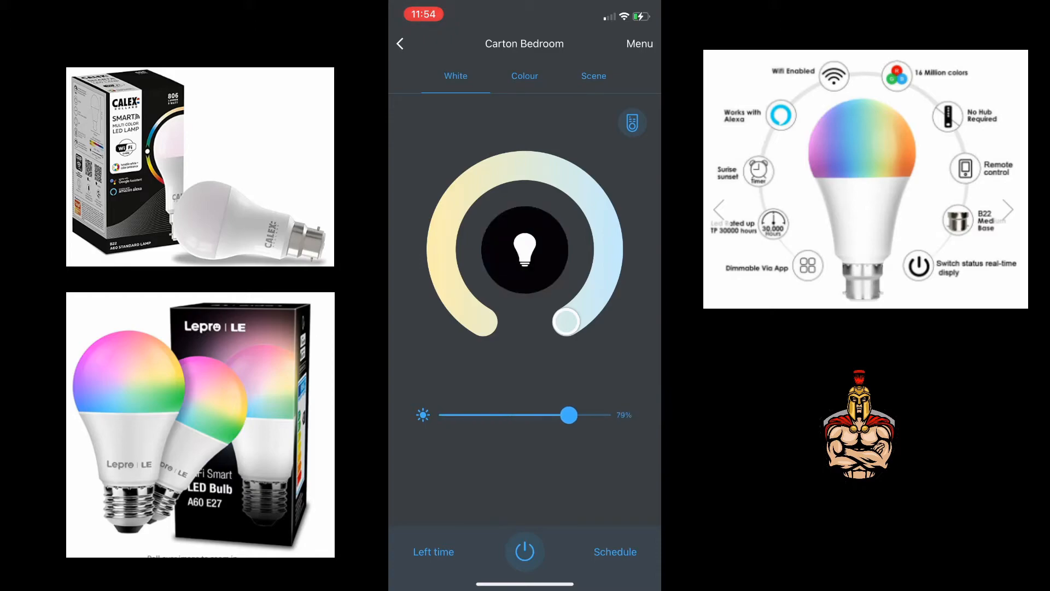
left_click_drag(564, 321, 449, 211)
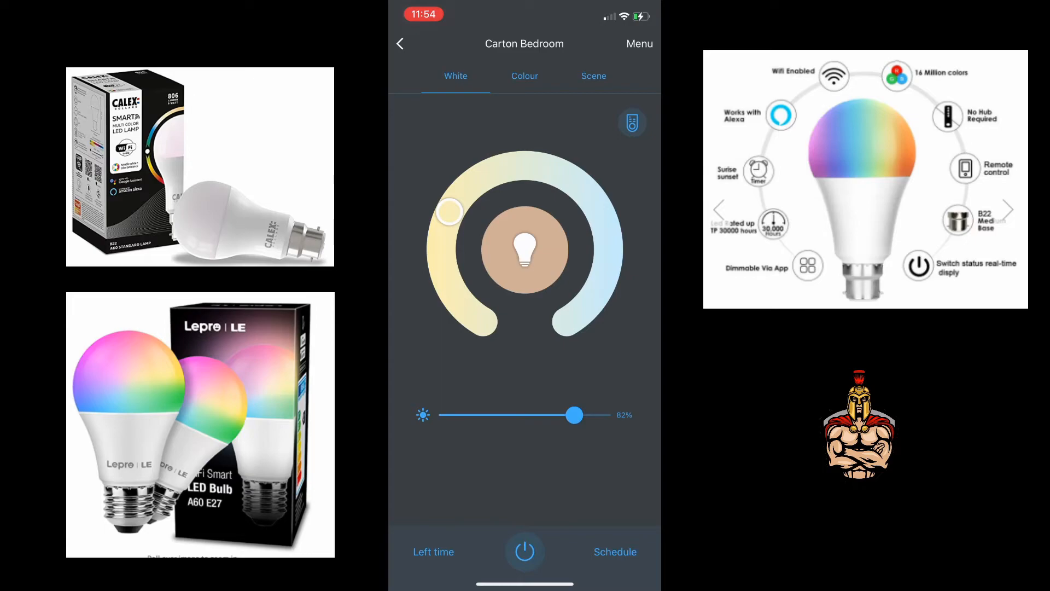
left_click(525, 75)
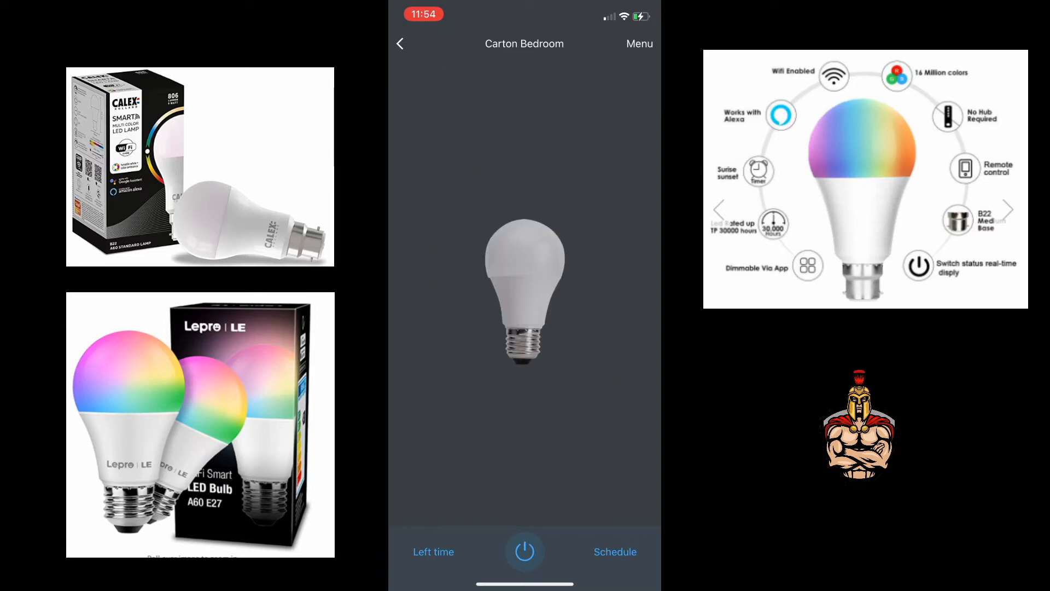
Open the Amazon Alexa linking page from Me and search skills for 'status sma'
left_click(401, 43)
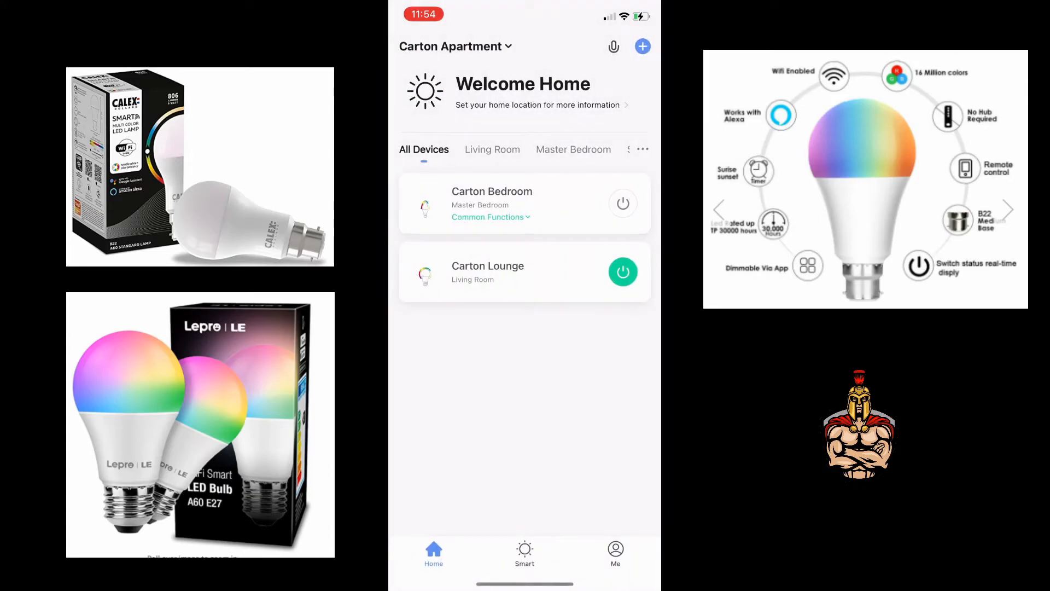
left_click(614, 551)
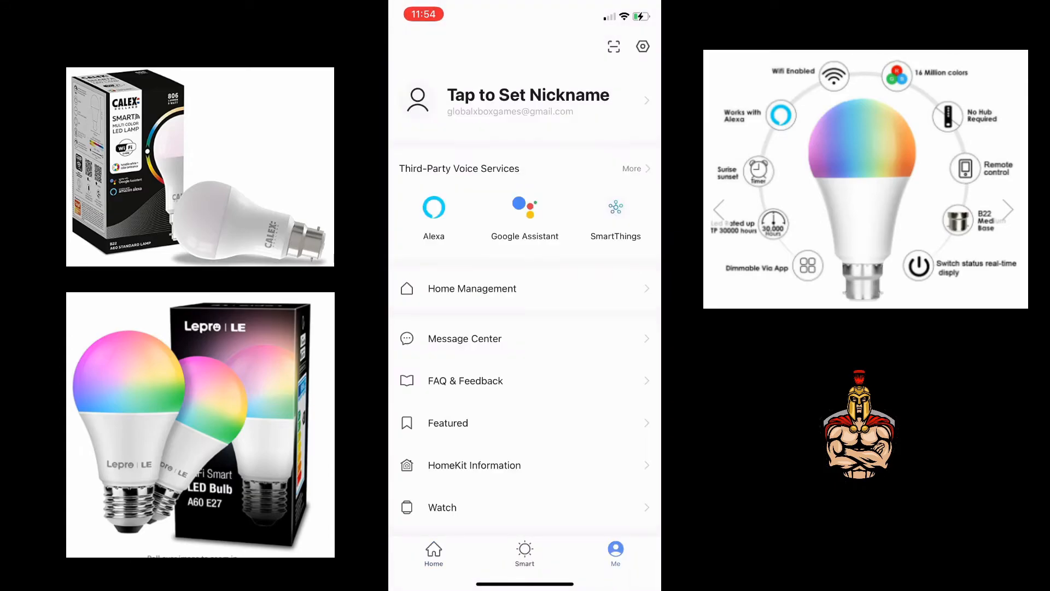
left_click(433, 207)
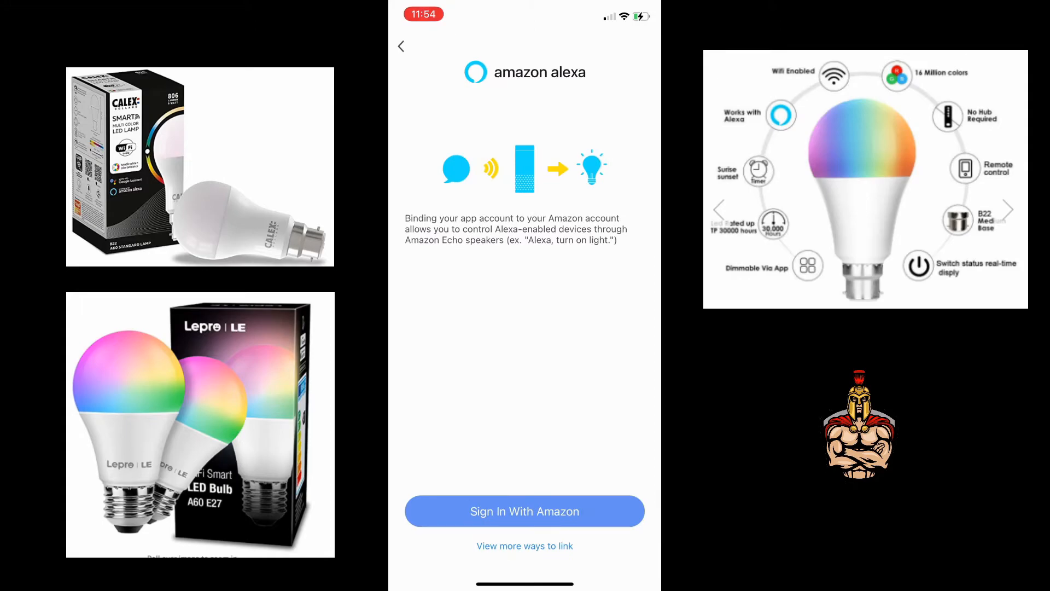
type("status sma")
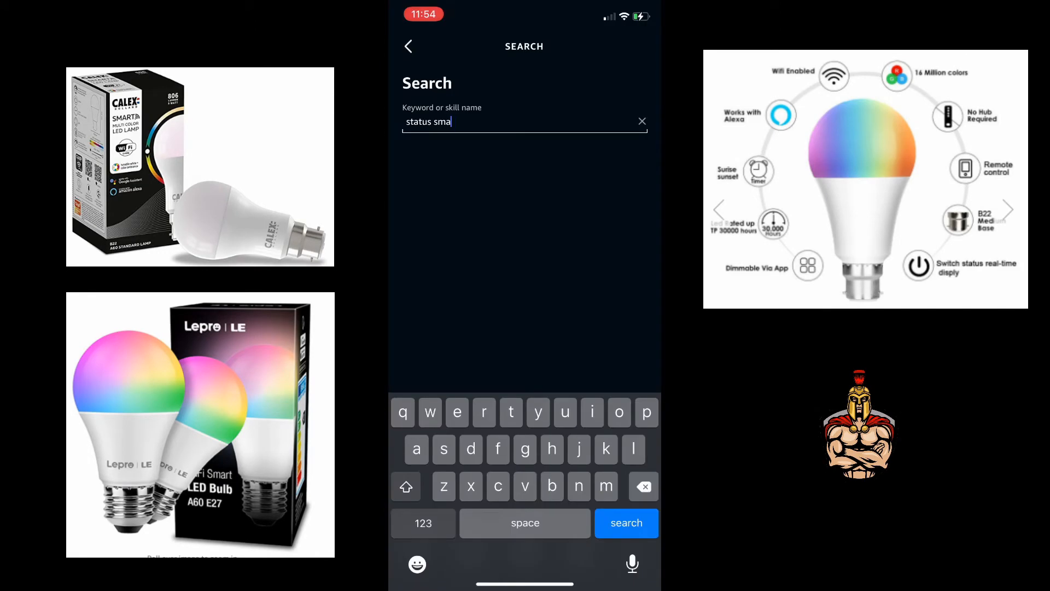
Search Alexa skills for 'ma', then return to Smart Life's Alexa linking page
left_click(643, 487)
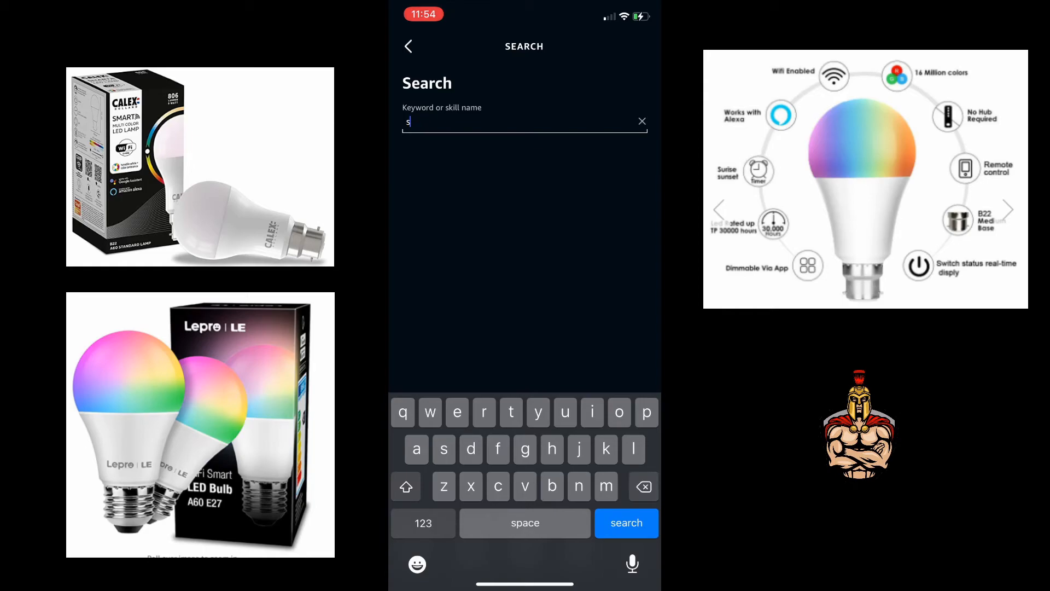
type("ma")
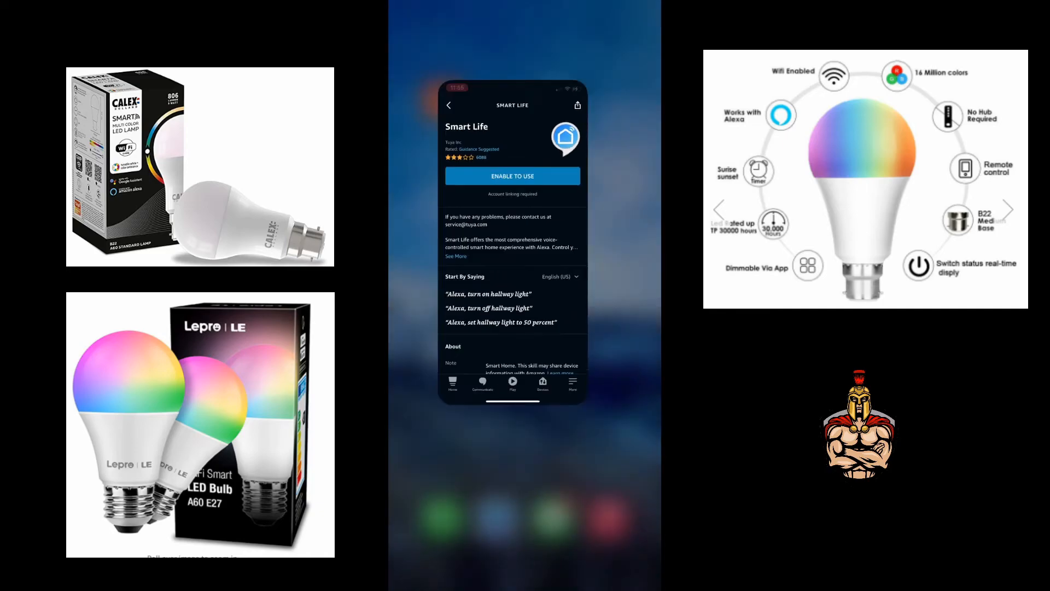
left_click(513, 176)
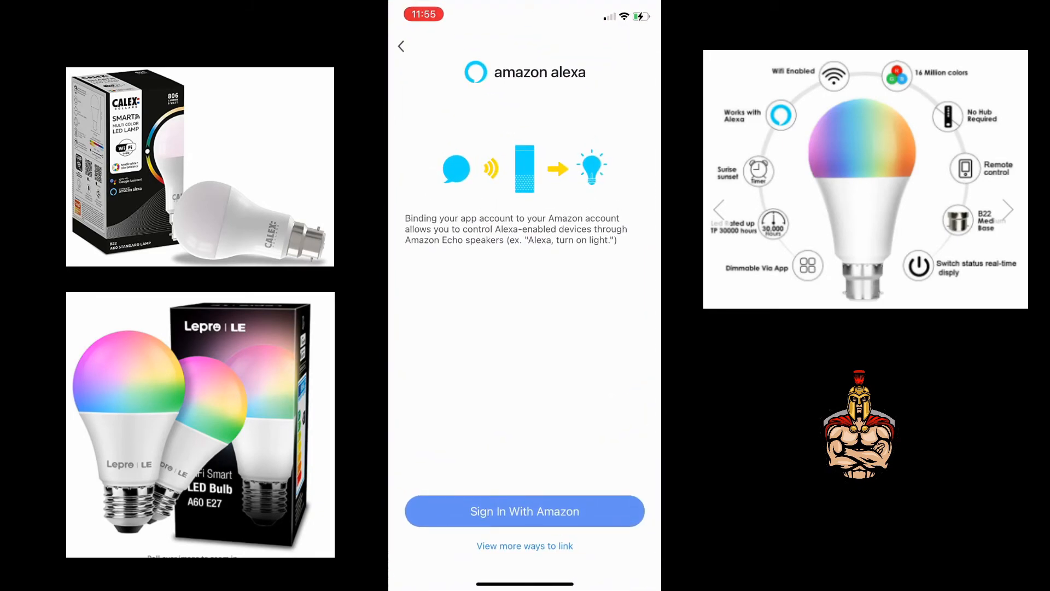
Sign in with Amazon, approve linking Smart Life to Alexa, then go home
left_click(525, 511)
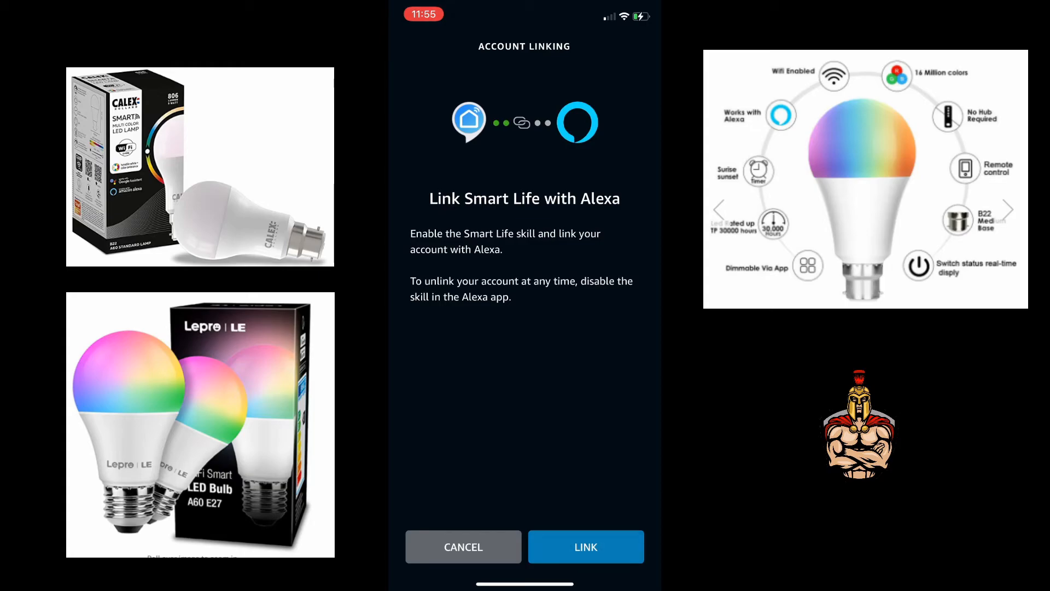
left_click(585, 547)
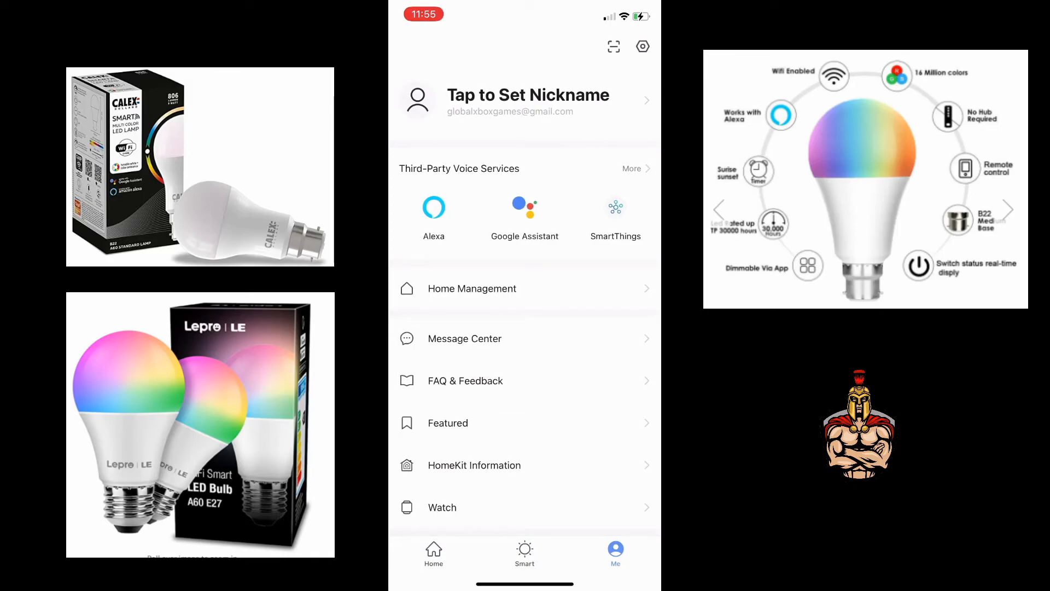
left_click(434, 553)
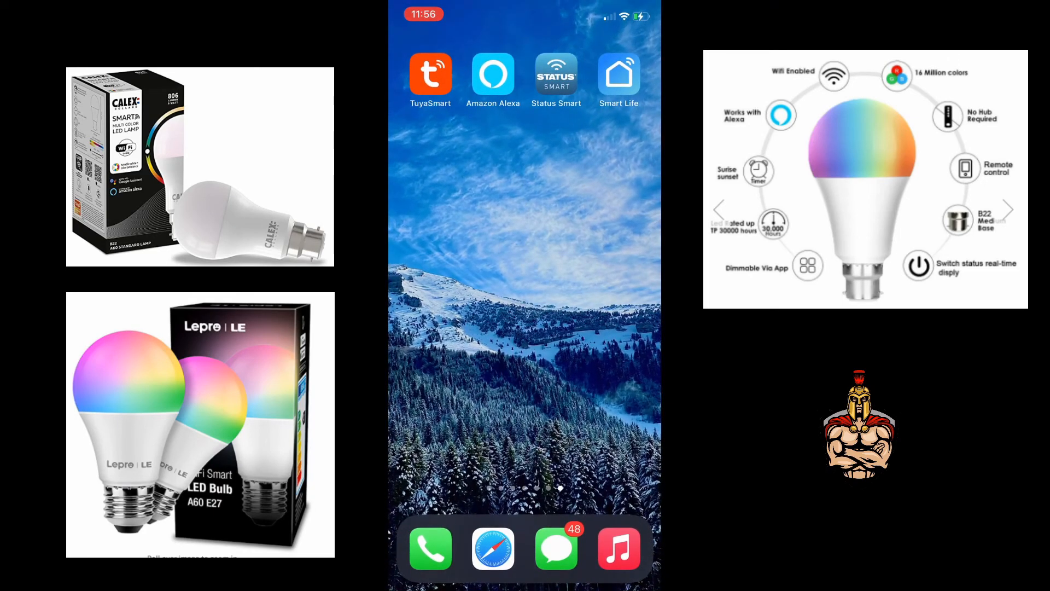
In Alexa, find the Smart Life skill via 'sm' search, dismiss speakers, and view Devices
left_click(493, 73)
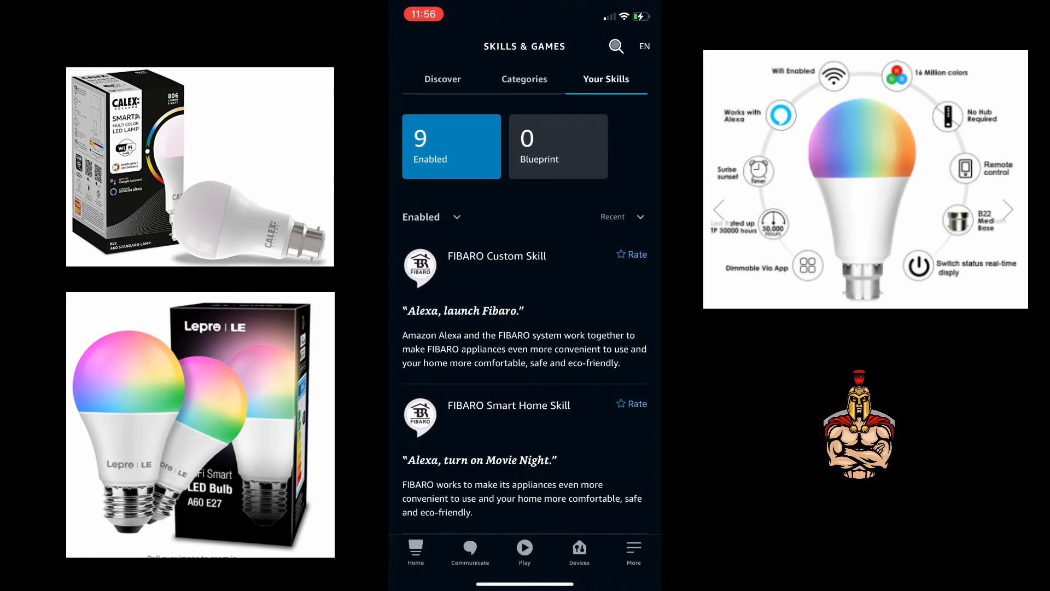
left_click(615, 45)
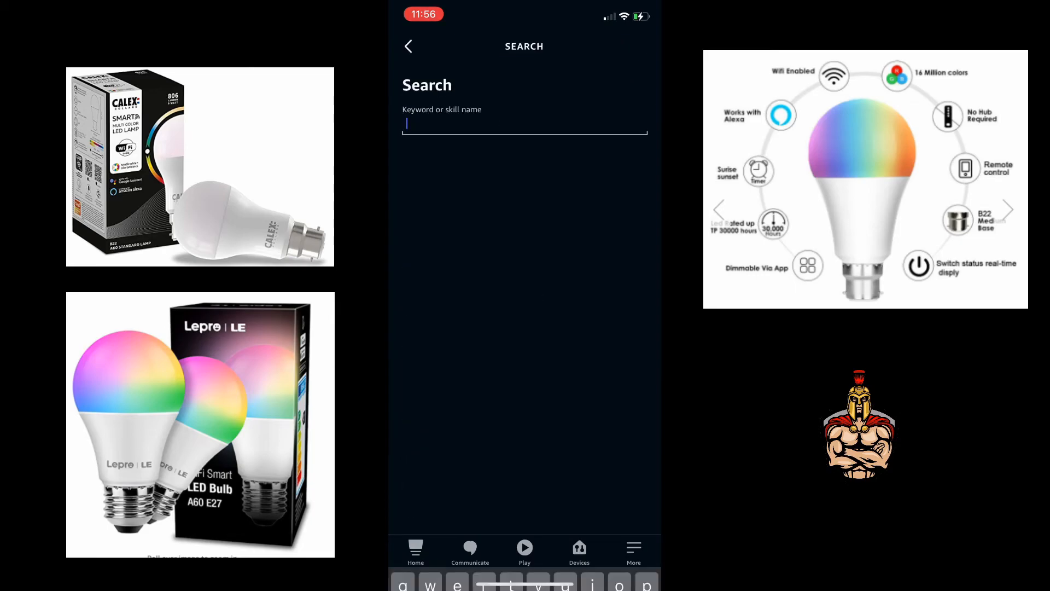
left_click(525, 123)
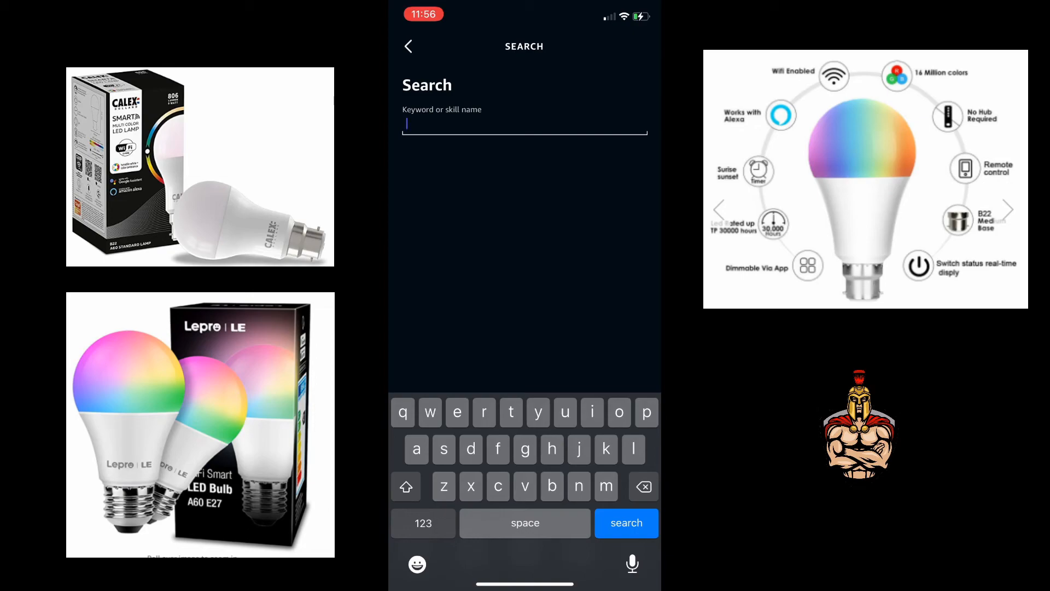
type("sm")
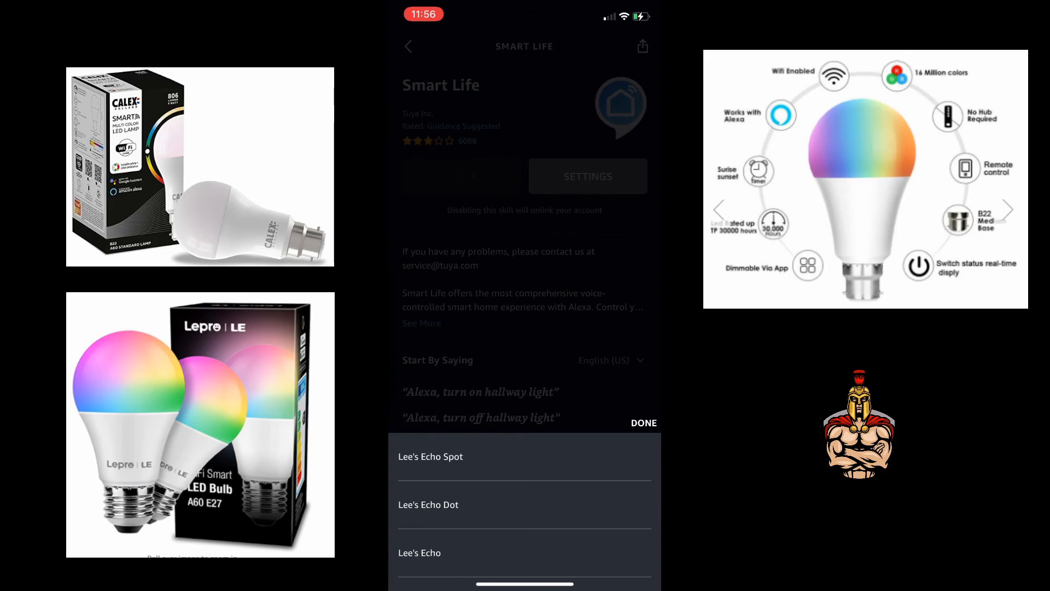
left_click(642, 423)
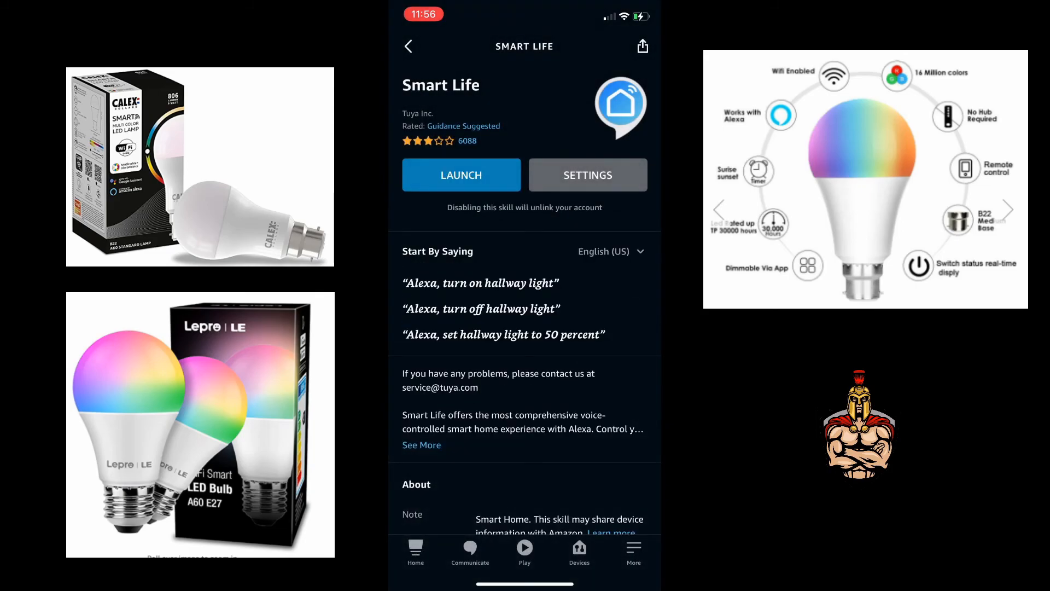
left_click(578, 551)
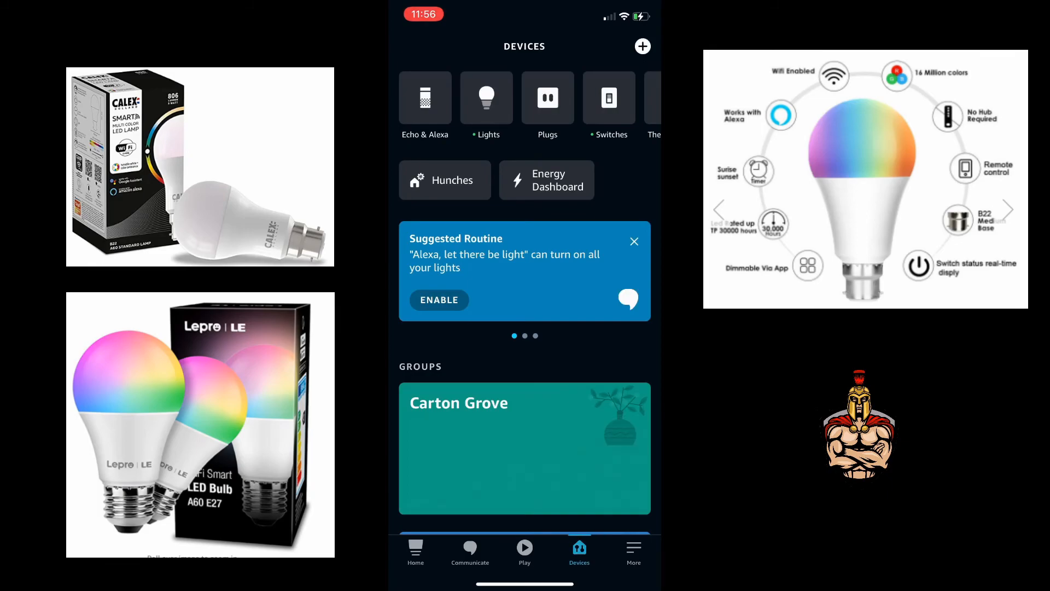
From Lights, toggle Carton Lounge on, off, on, and off again
left_click(486, 107)
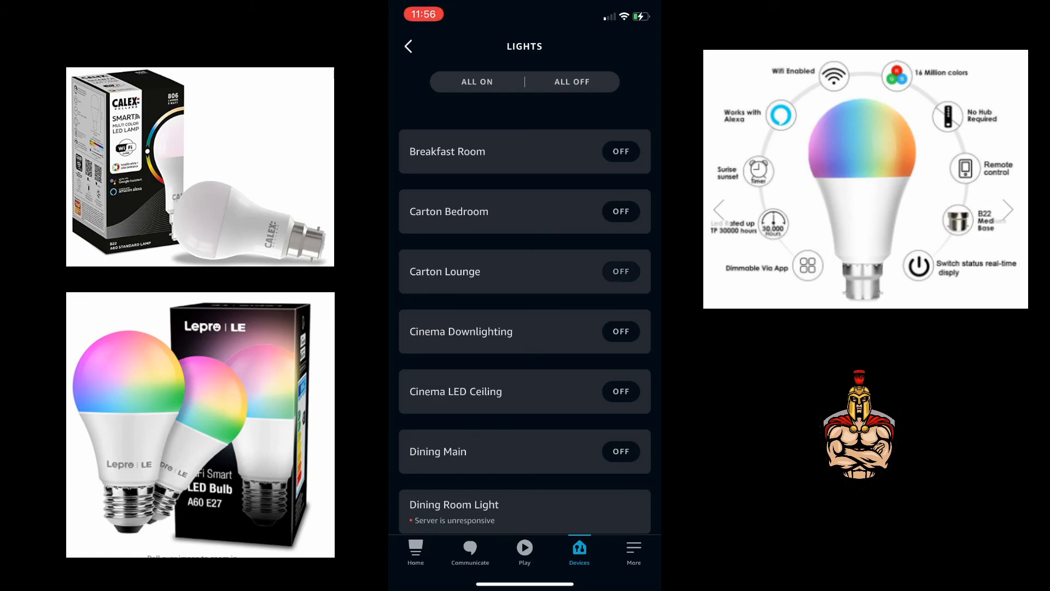
left_click(620, 272)
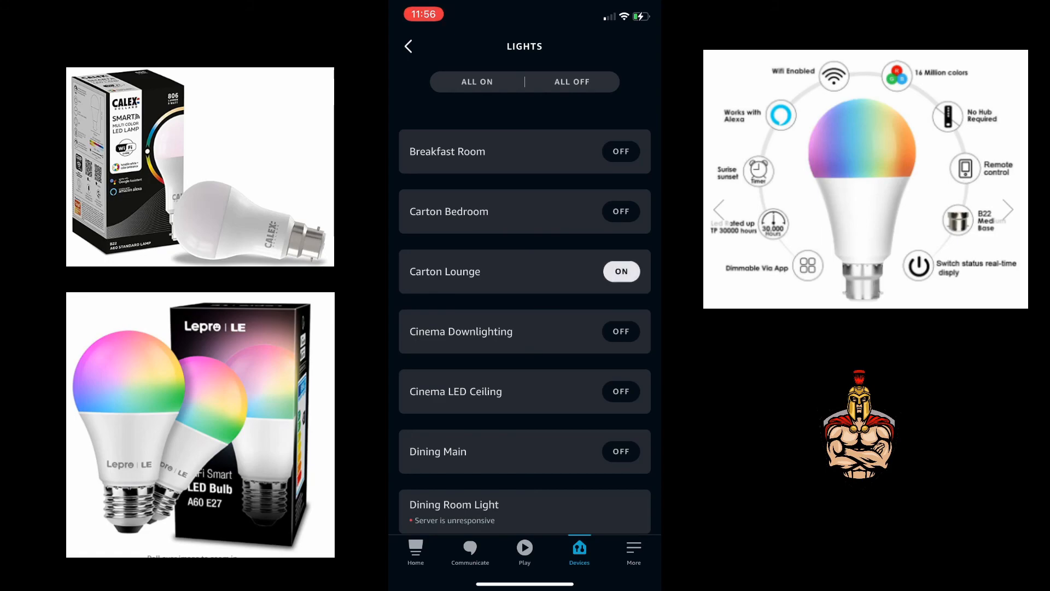
left_click(619, 271)
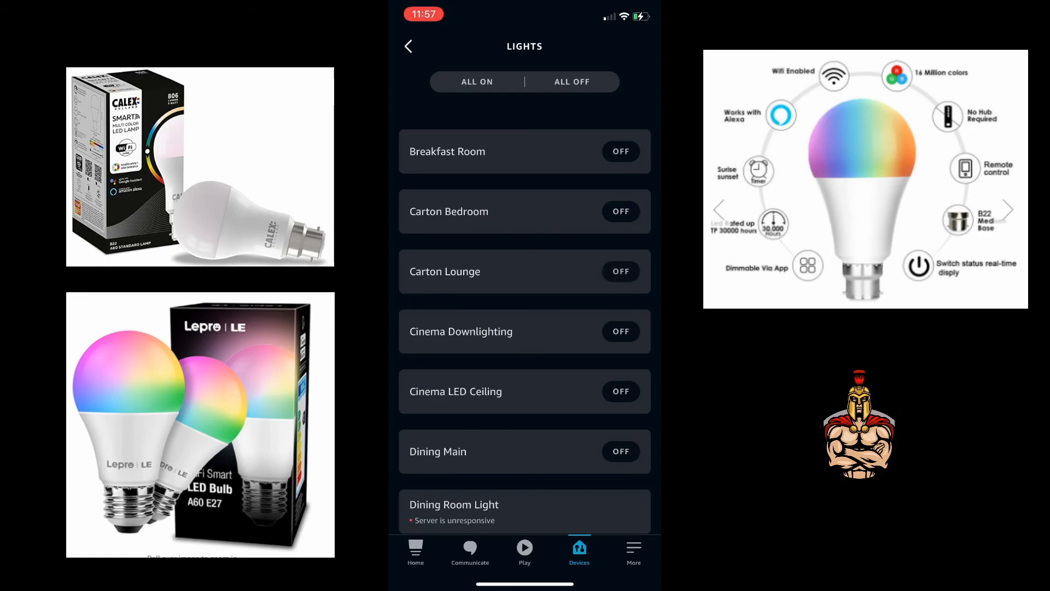
left_click(620, 271)
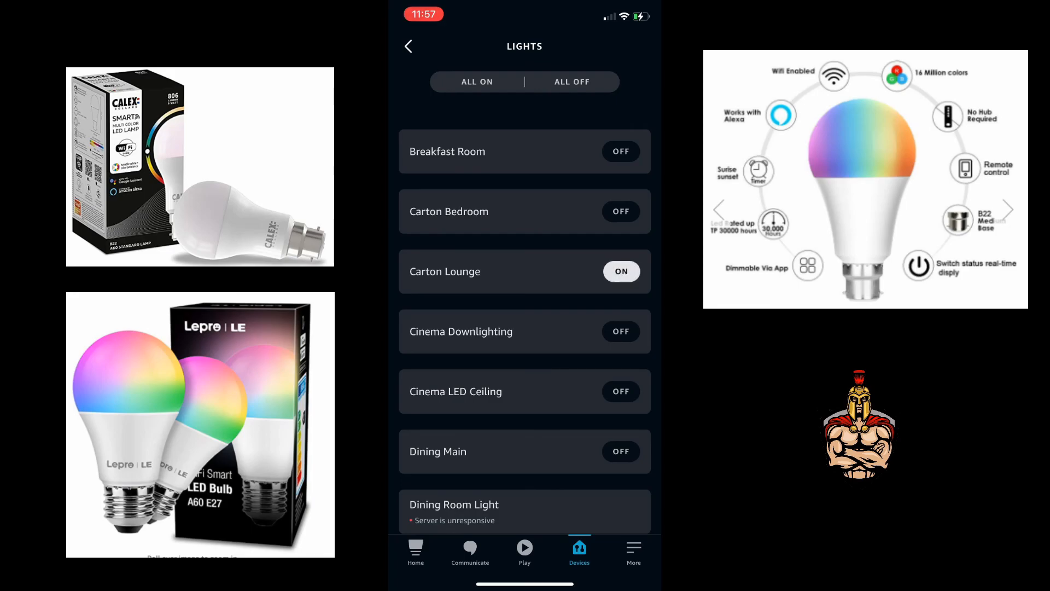
left_click(620, 271)
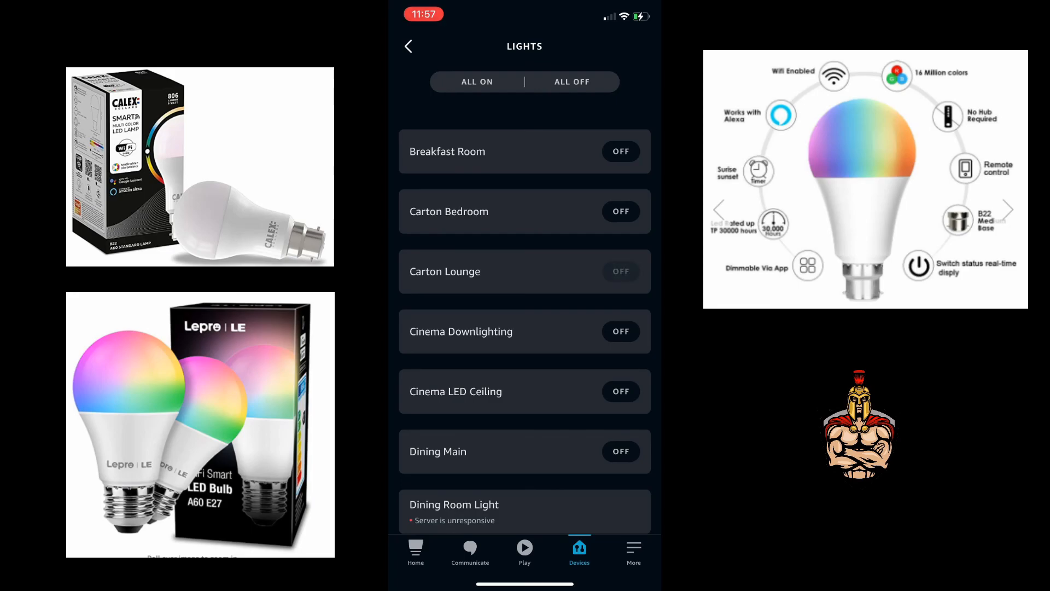